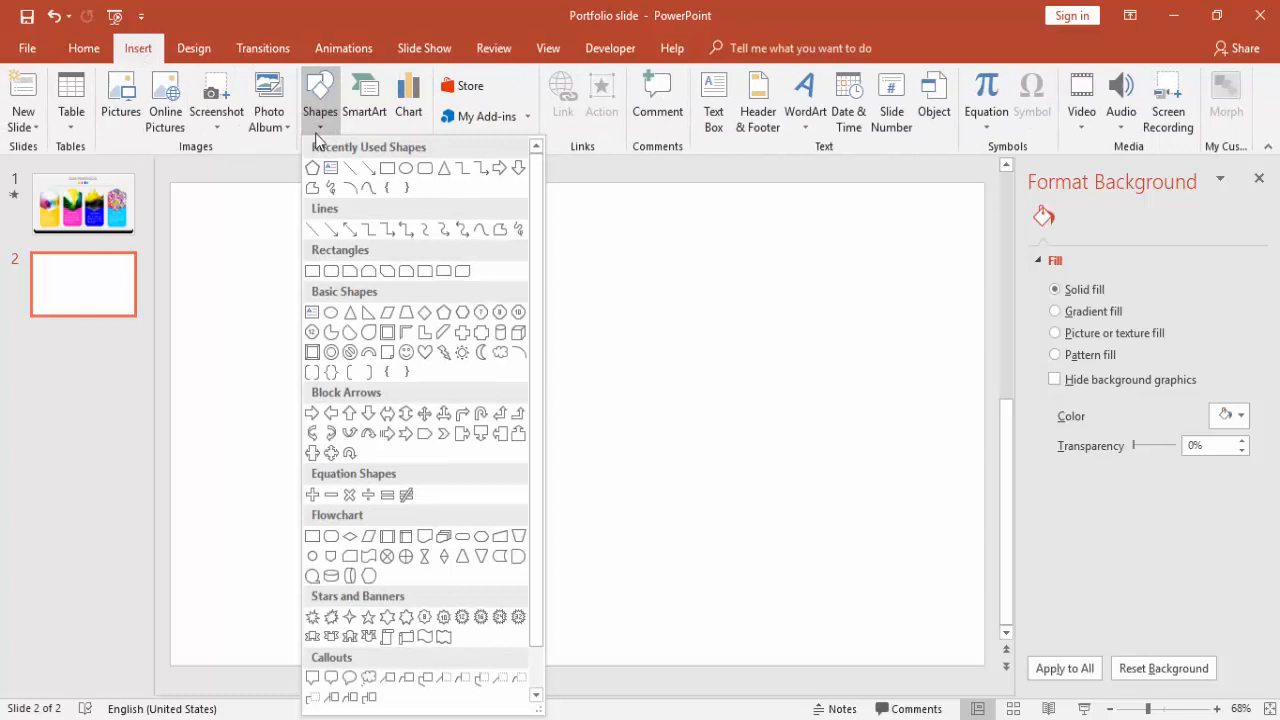
mouse_move(462, 312)
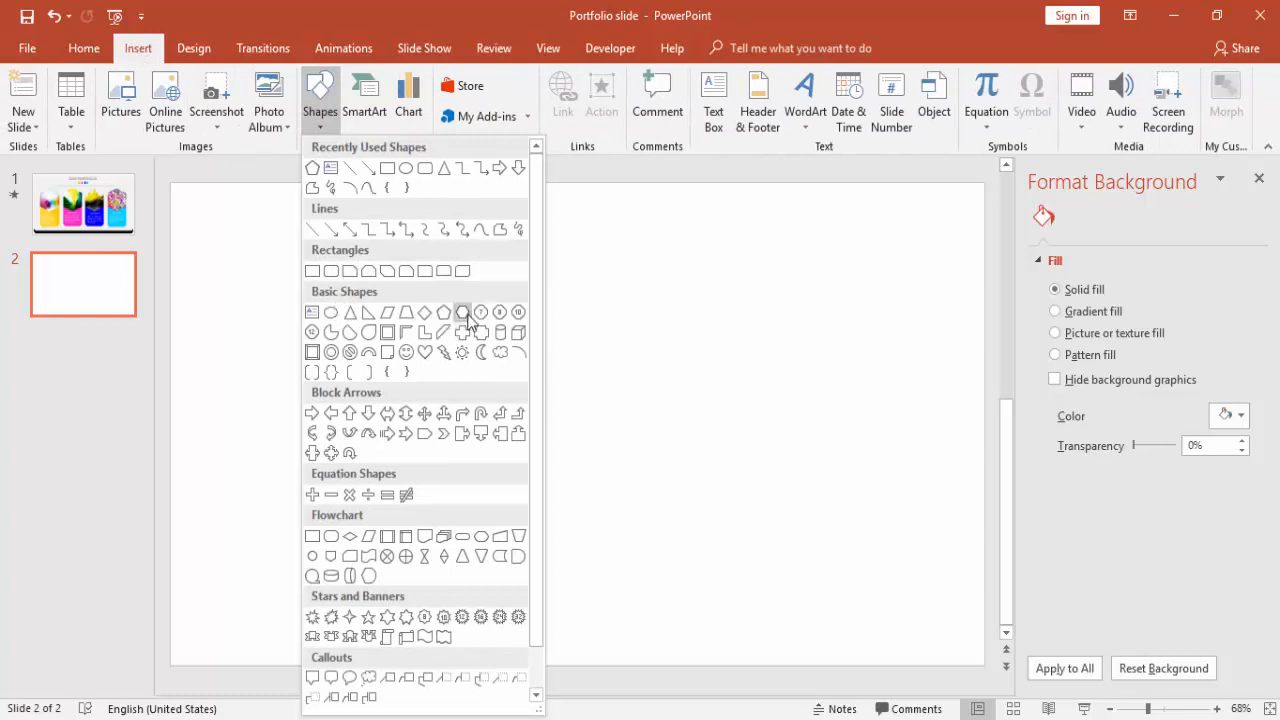
Step: Draw a Hexagon from Basic Shapes near the centre of blank slide 2
click(462, 312)
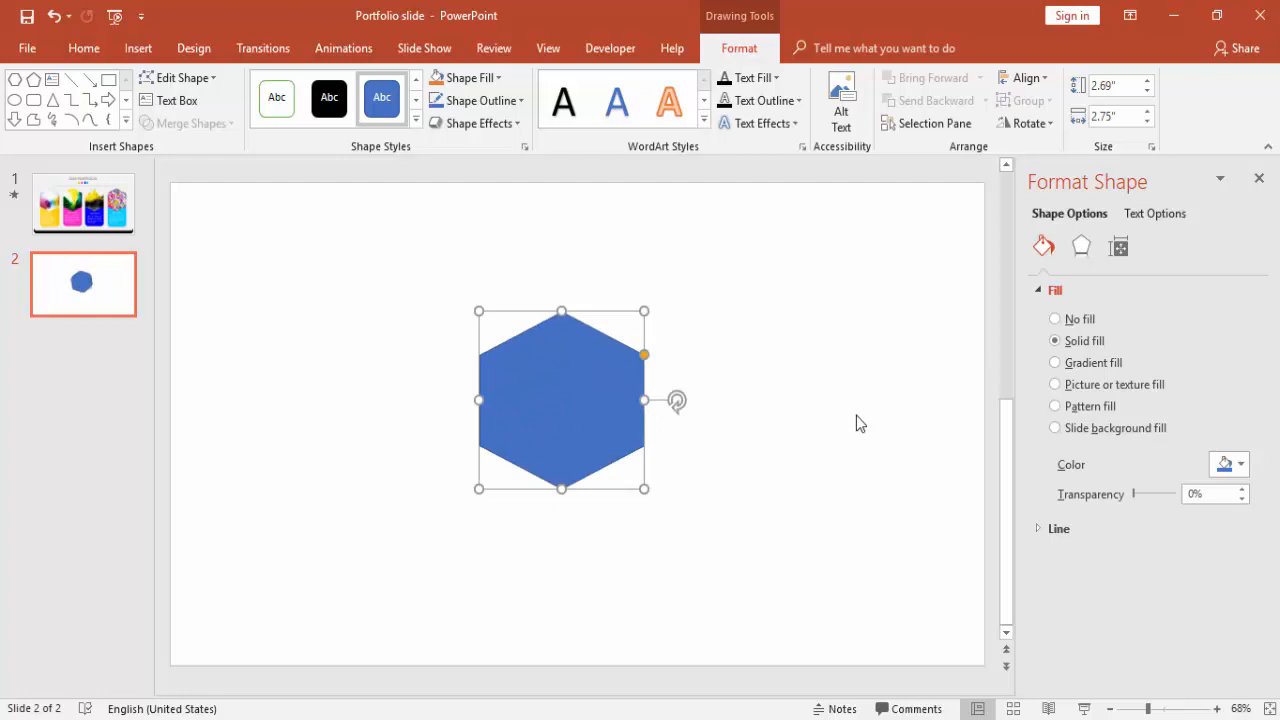
mouse_move(546, 270)
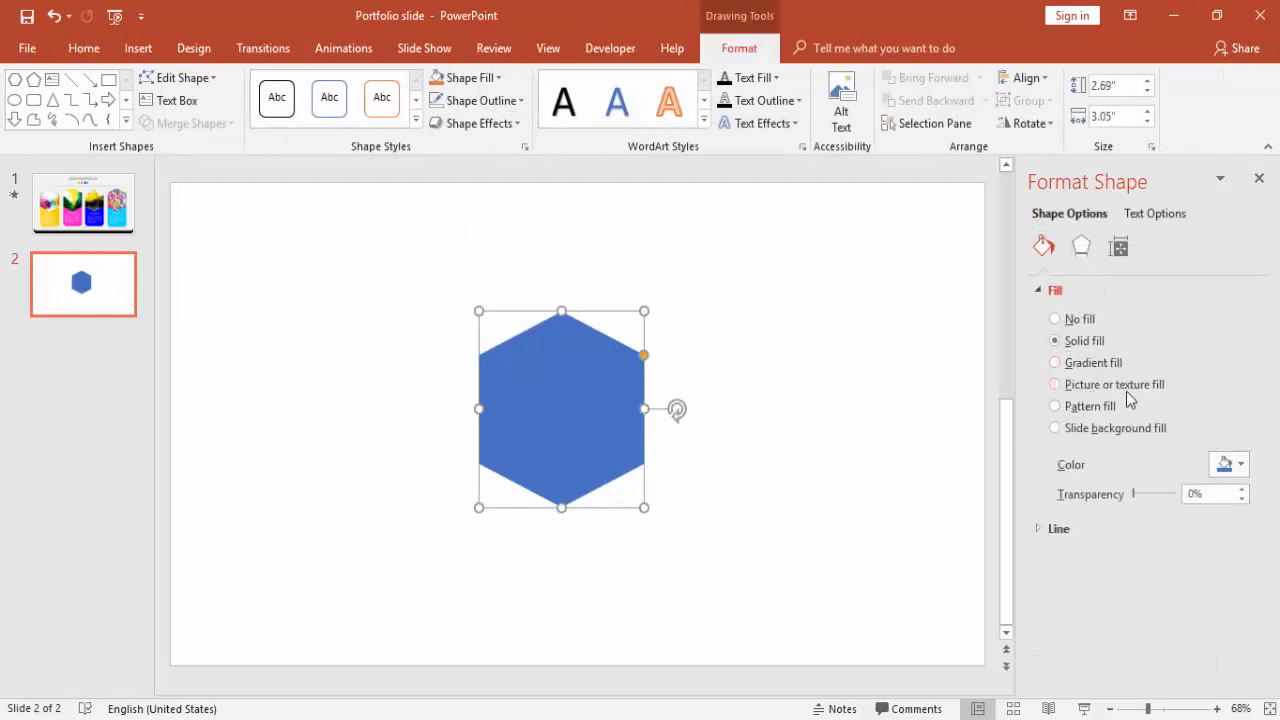
Step: Set the hexagon to picture fill using the abstract1 image file
click(1054, 384)
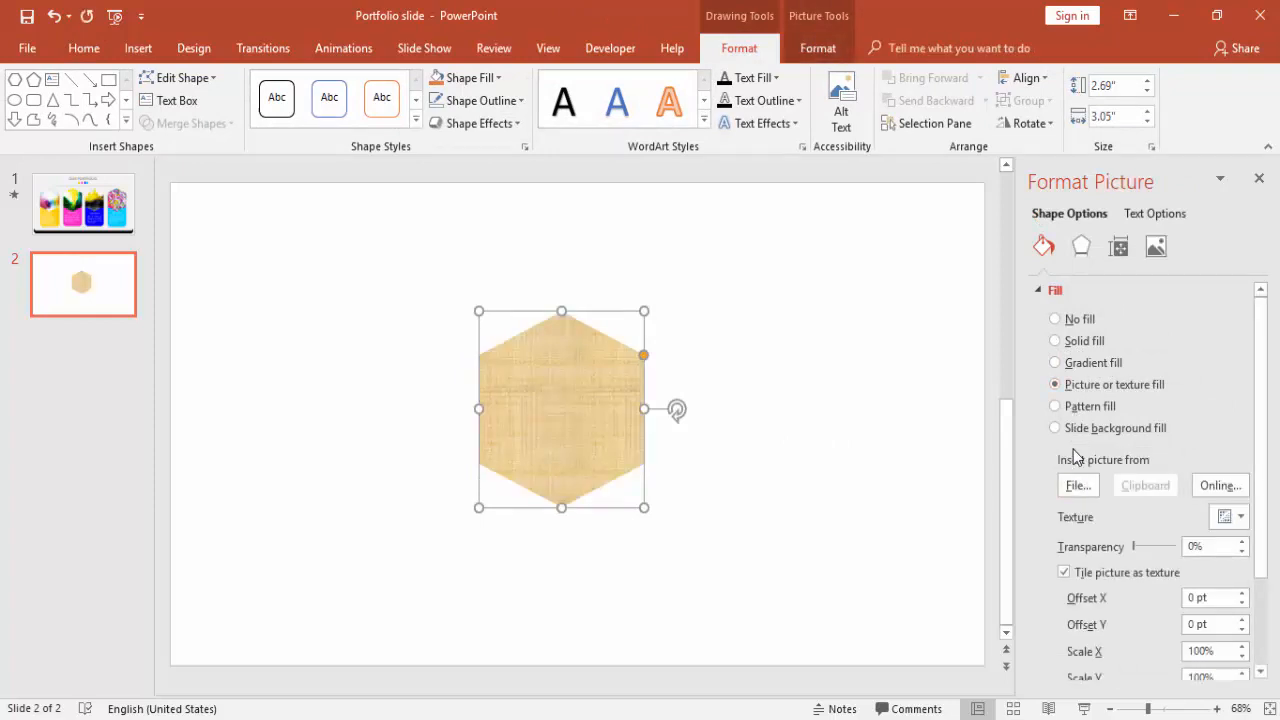
click(1078, 485)
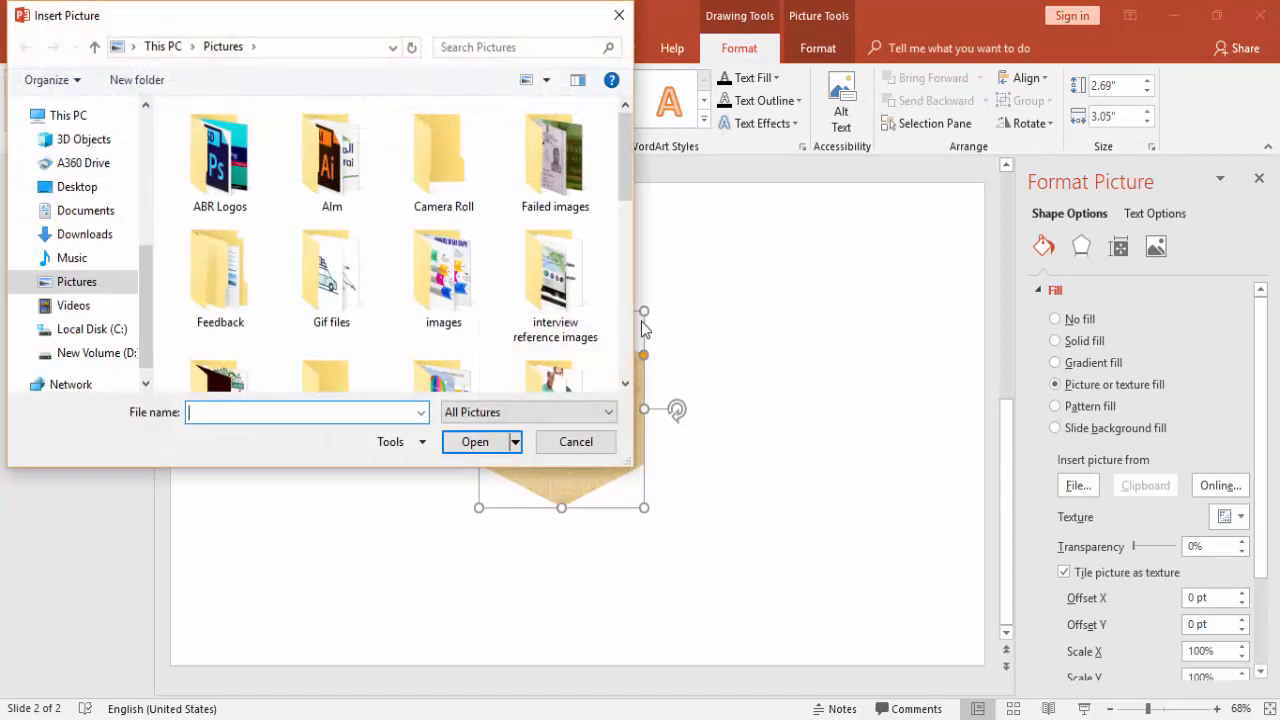
scroll(down, 3)
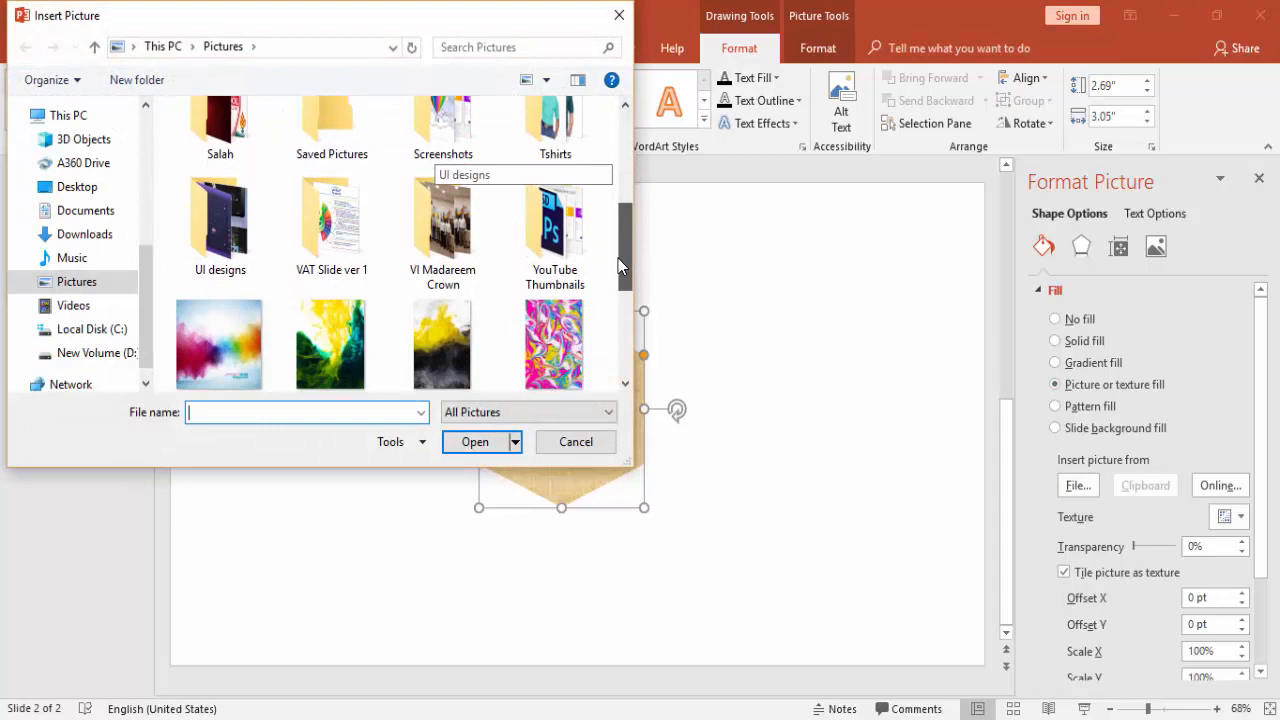
click(219, 330)
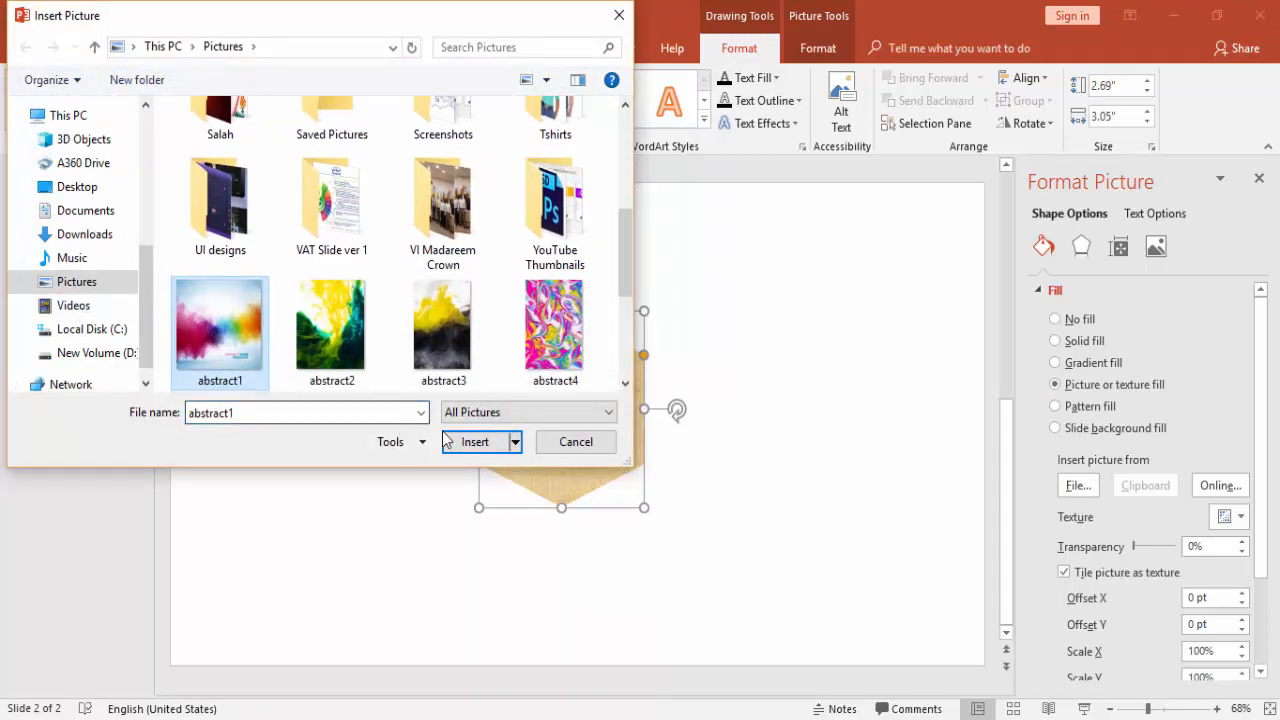
click(474, 441)
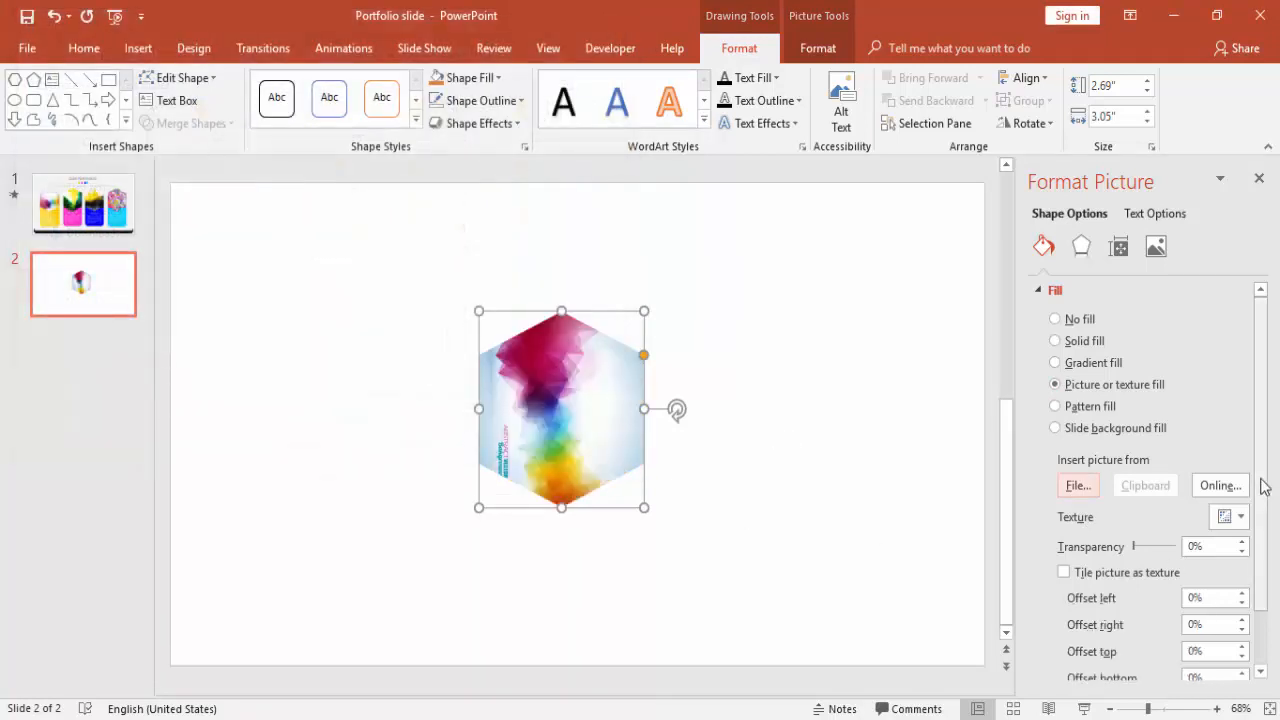
Step: Set the picture's bottom offset to -16%, adjust its left offset, and move the hexagon left
scroll(down, 3)
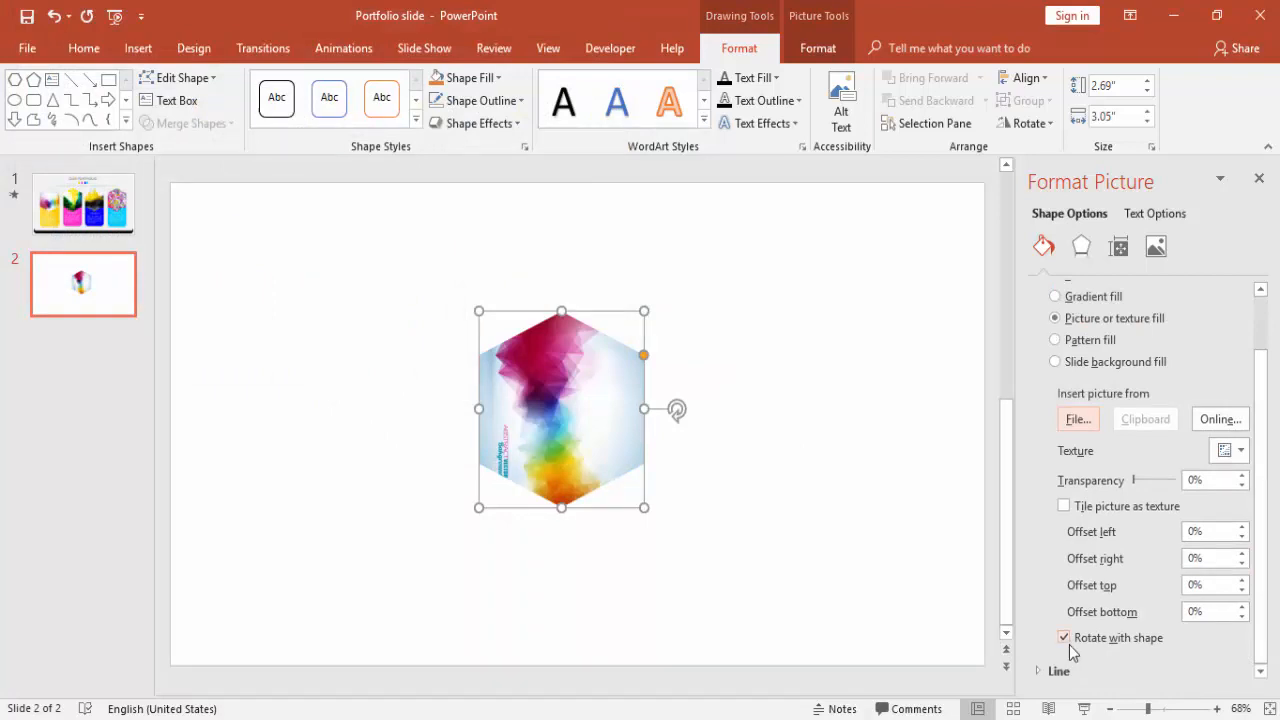
mouse_move(1068, 650)
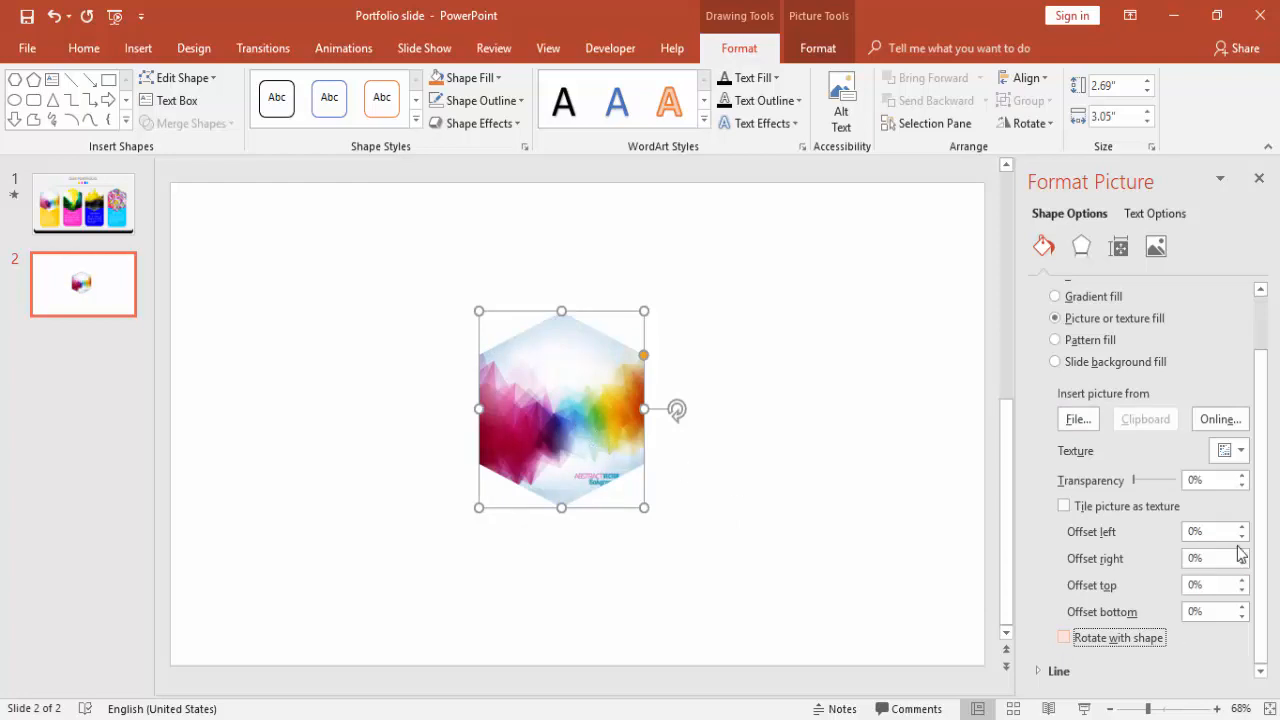
mouse_move(642, 495)
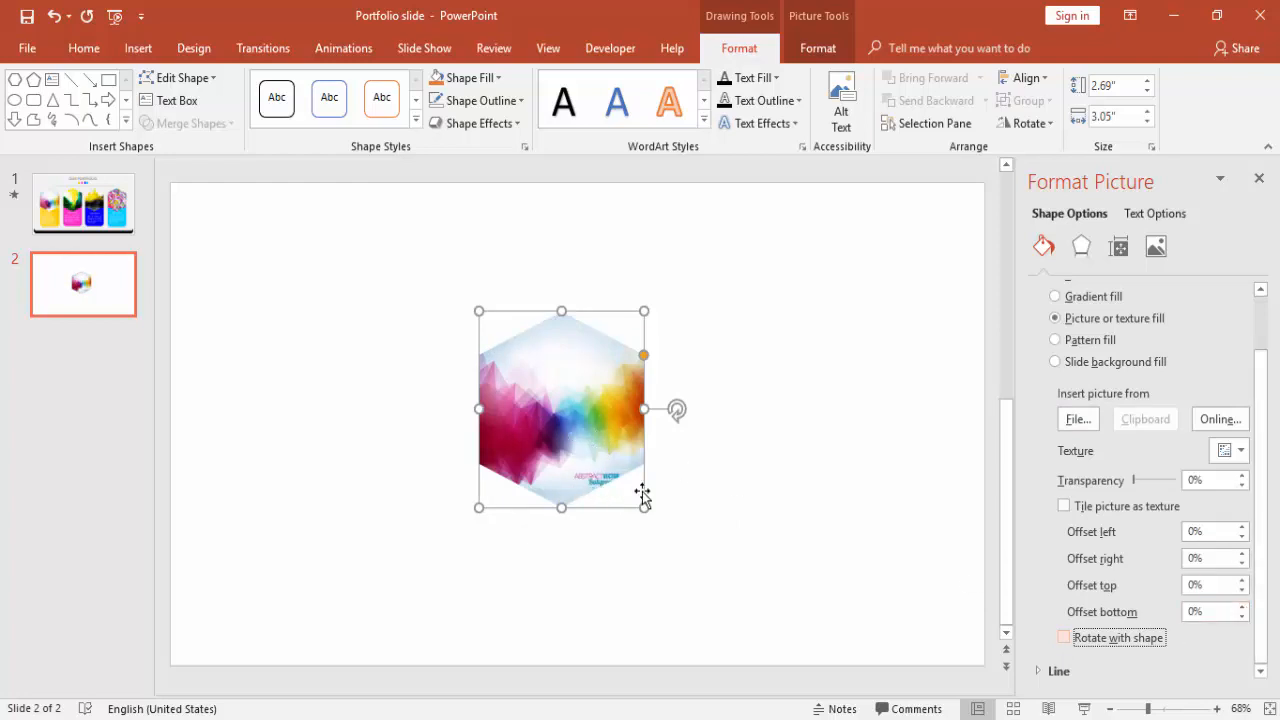
click(1243, 616)
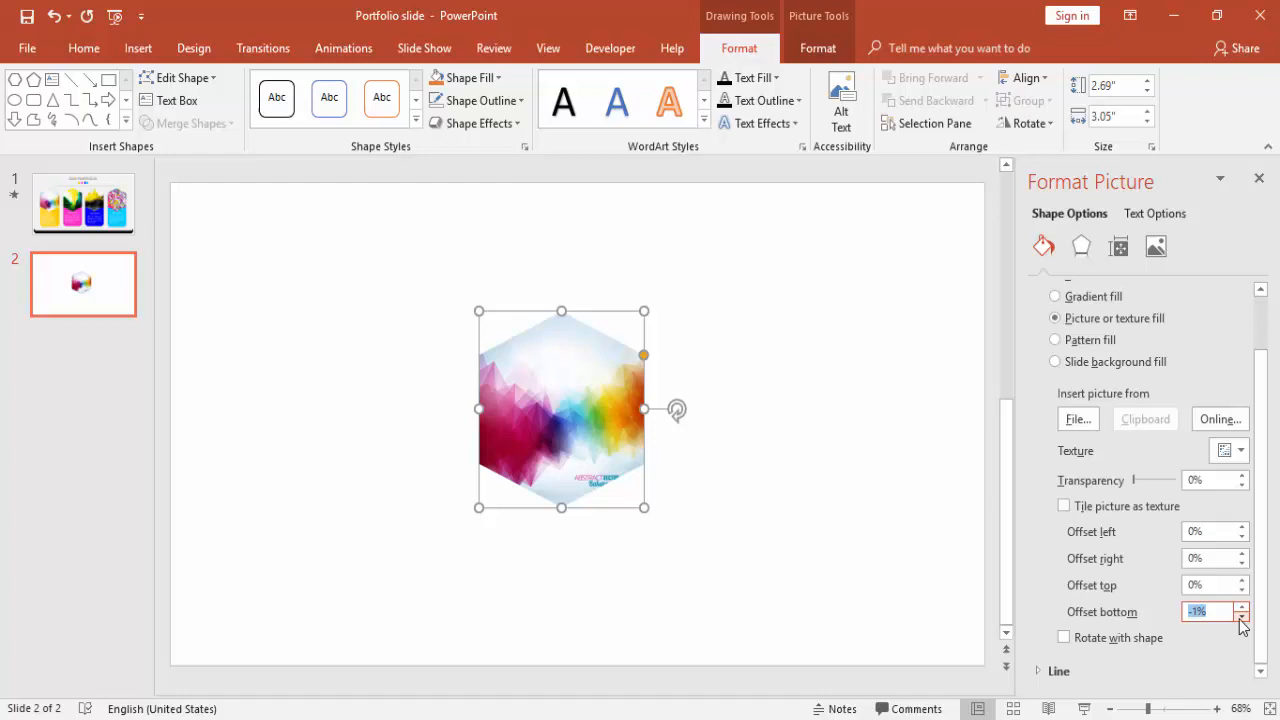
click(1242, 616)
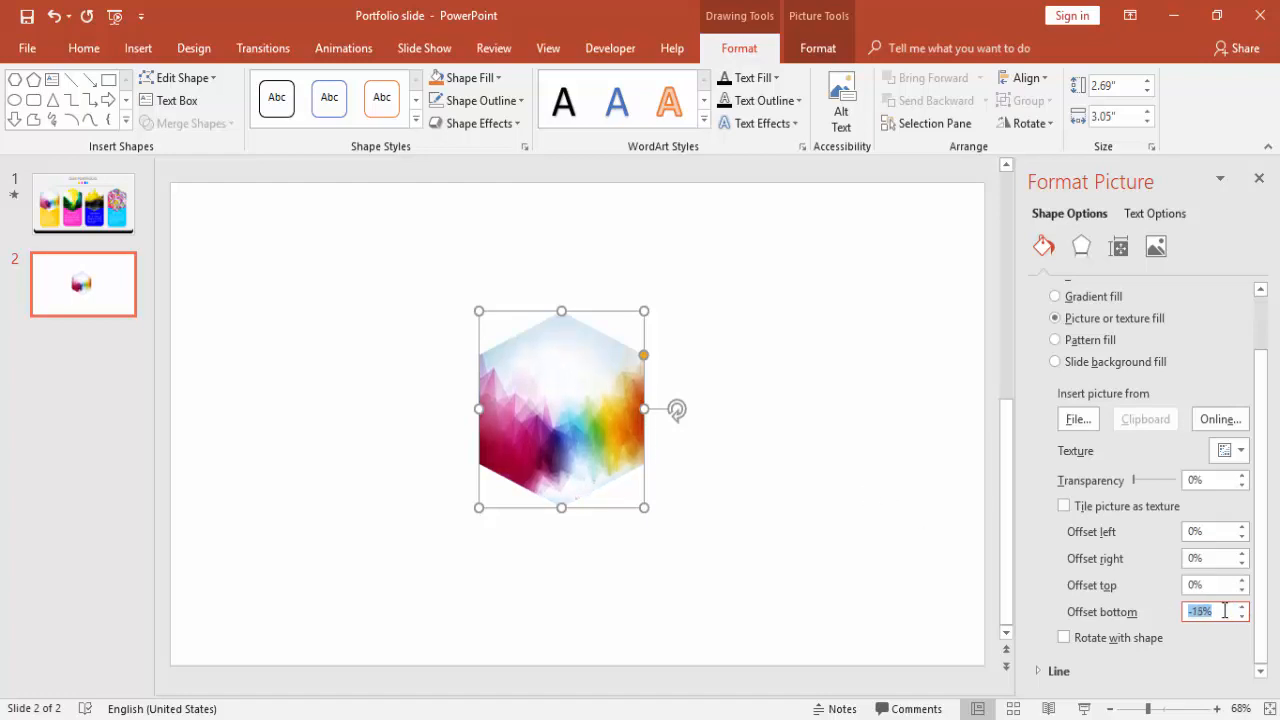
click(1244, 526)
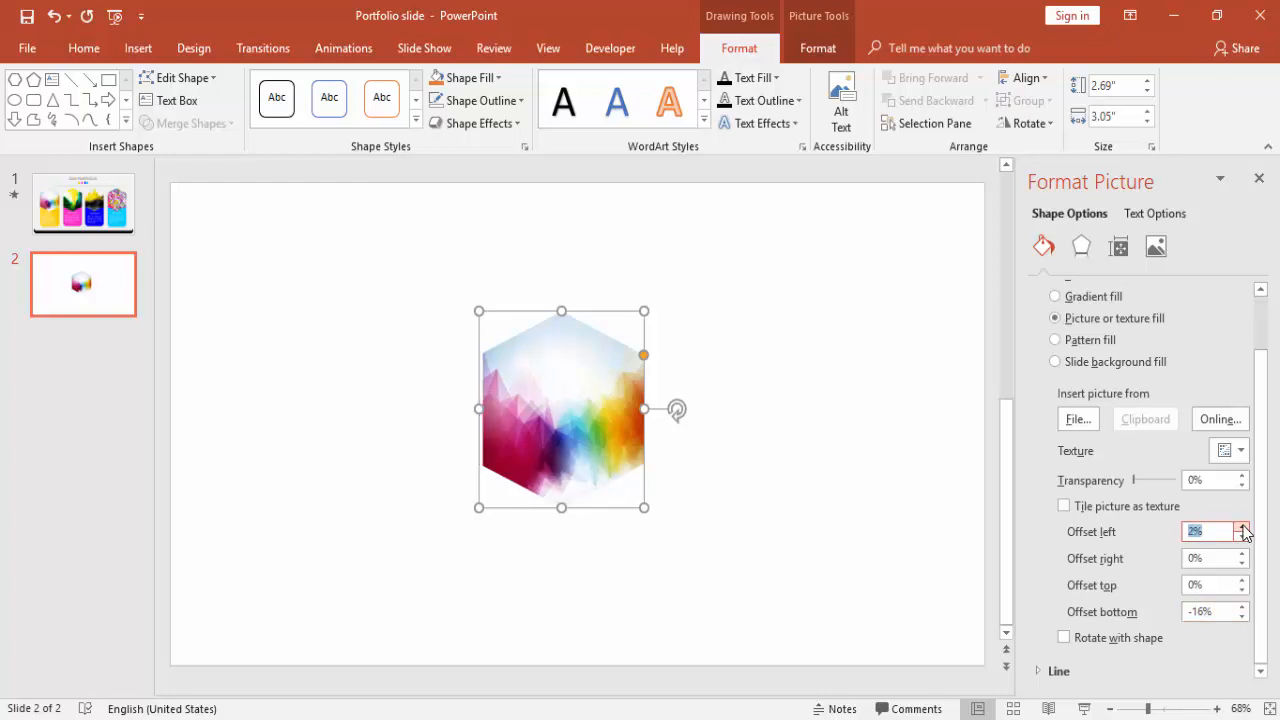
click(1243, 543)
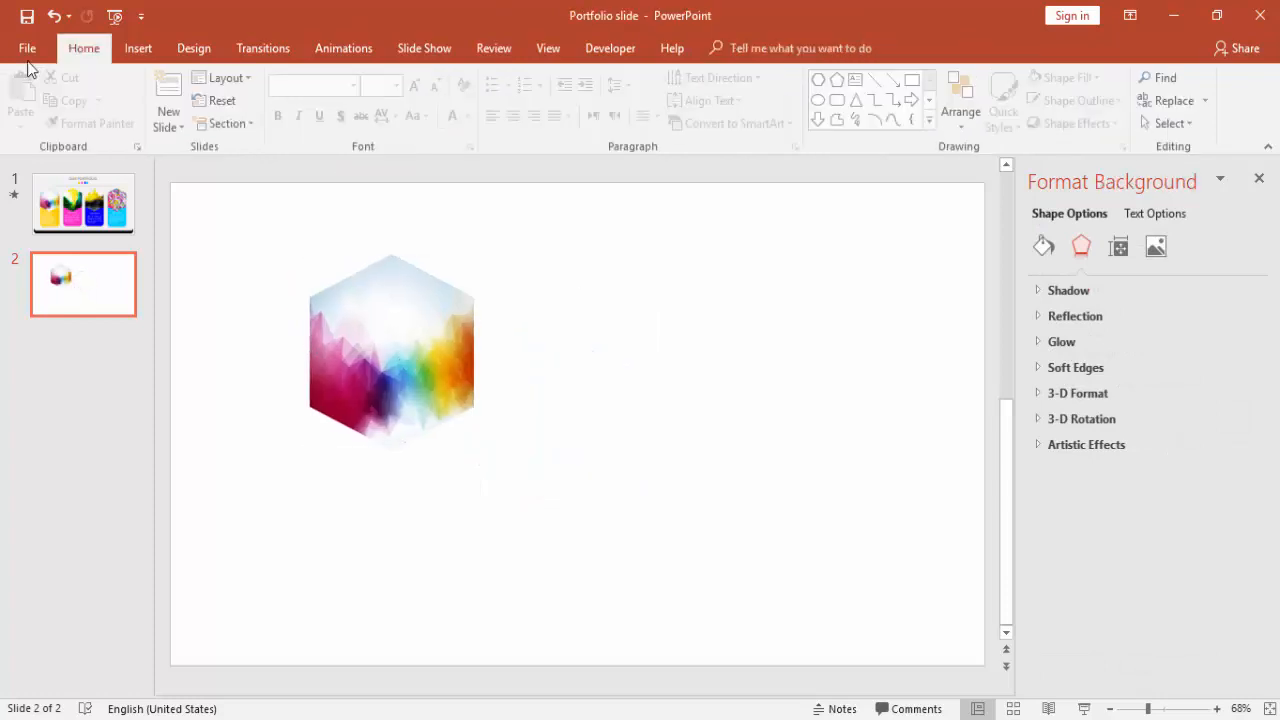
Step: Draw a tall rounded rectangle over the hexagon with no outline, sent behind it
click(320, 95)
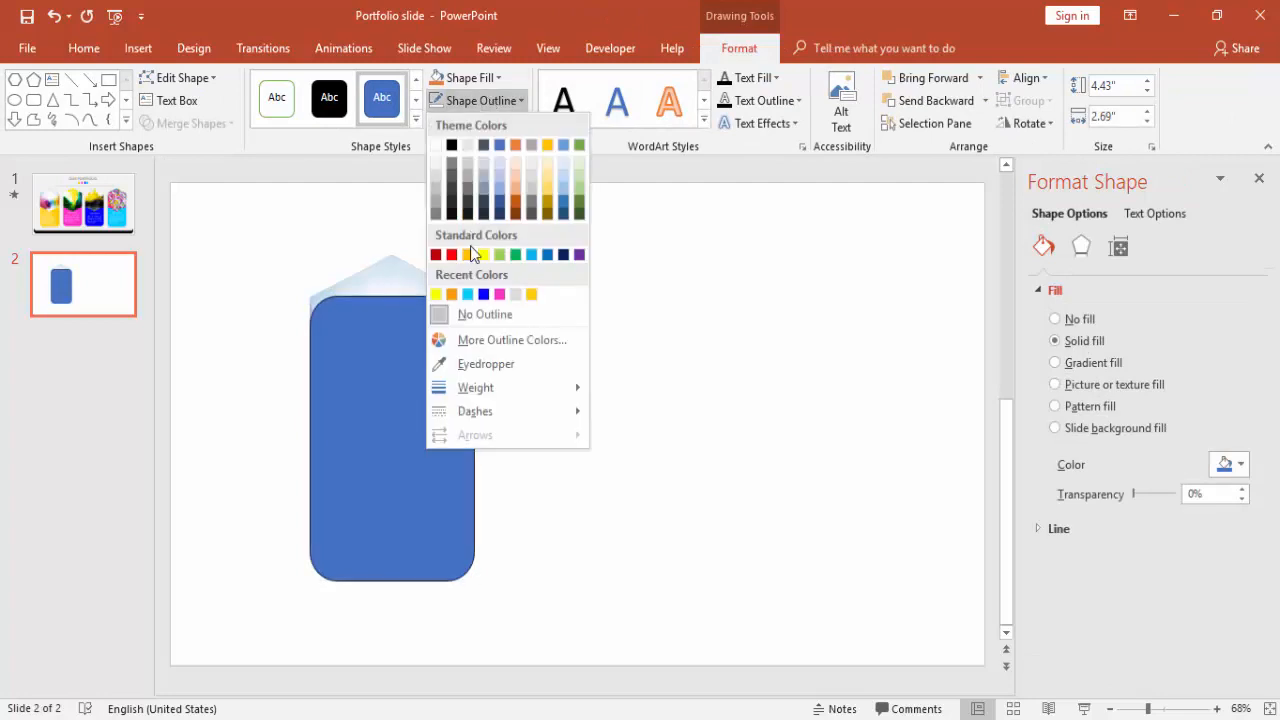
click(485, 314)
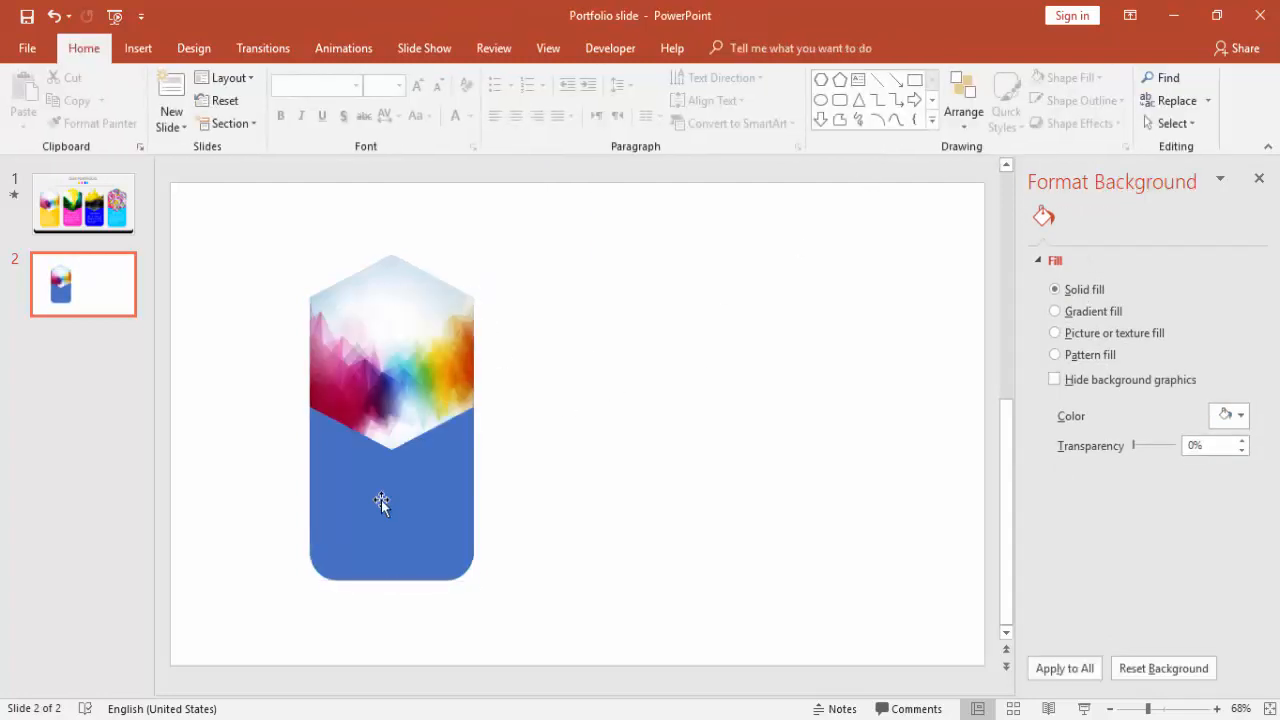
click(391, 420)
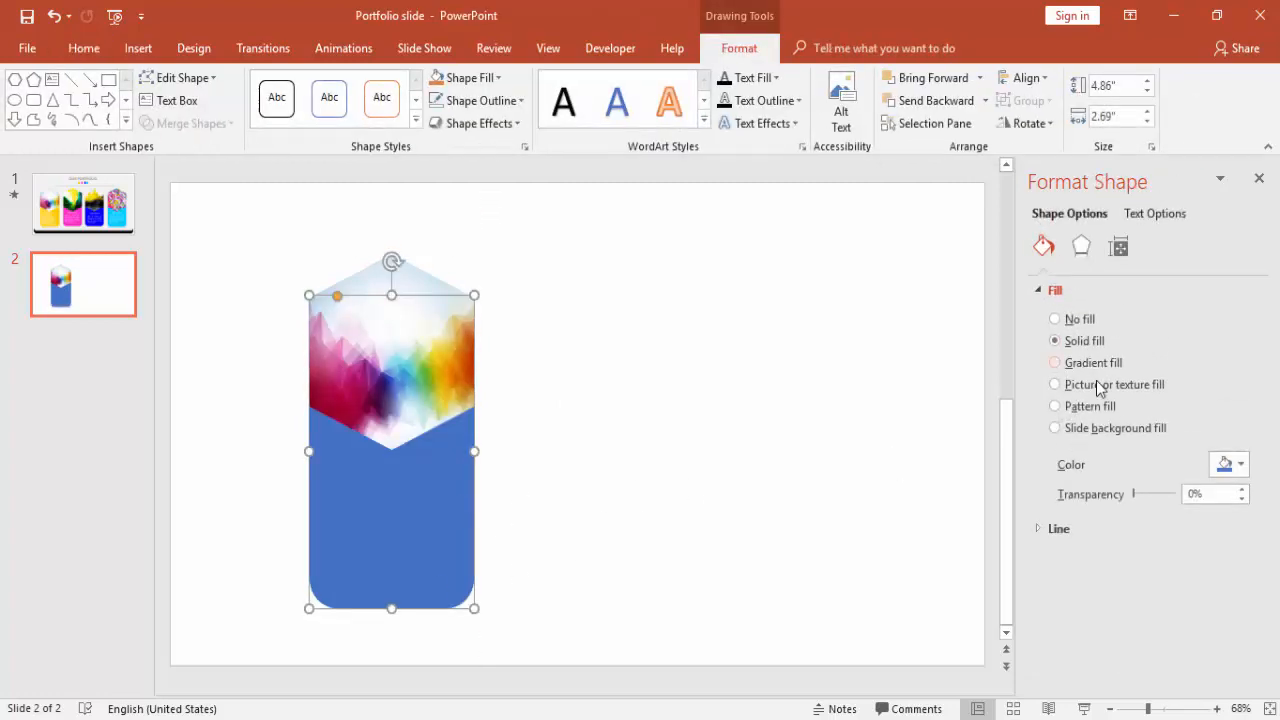
Step: Apply a gradient fill with an orange 100% stop and a yellow 0% stop
click(1054, 362)
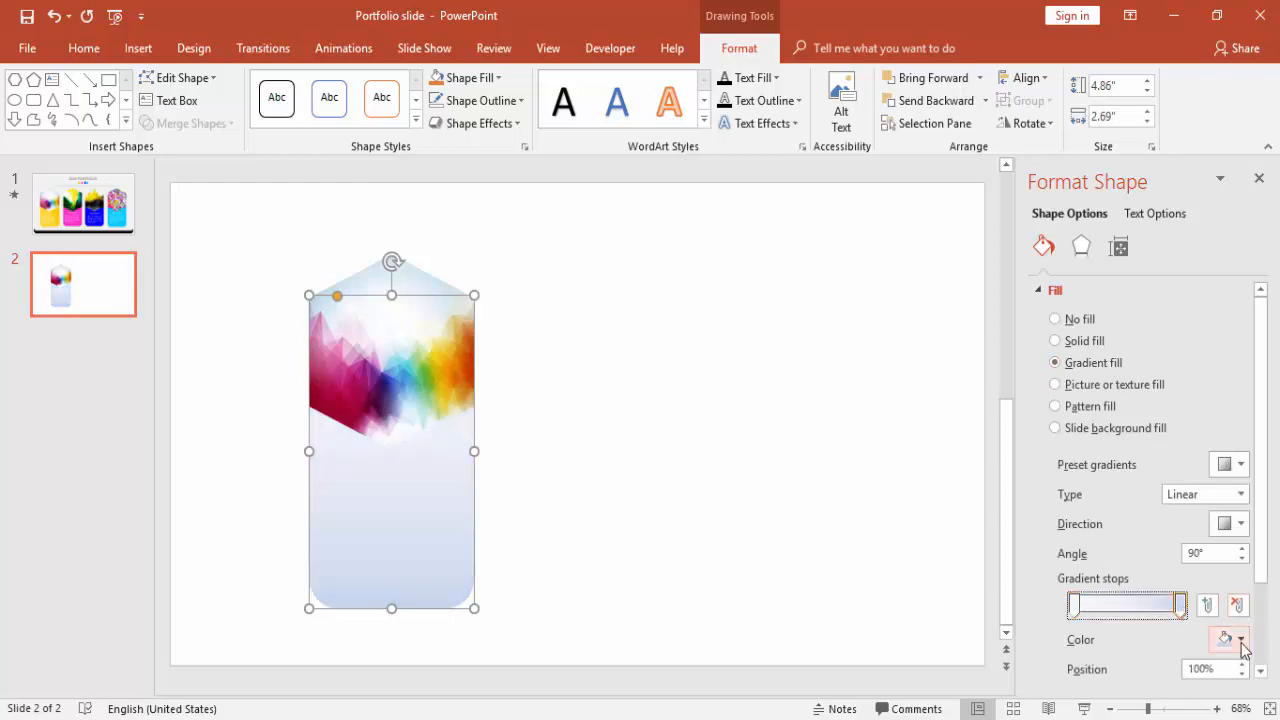
click(1228, 639)
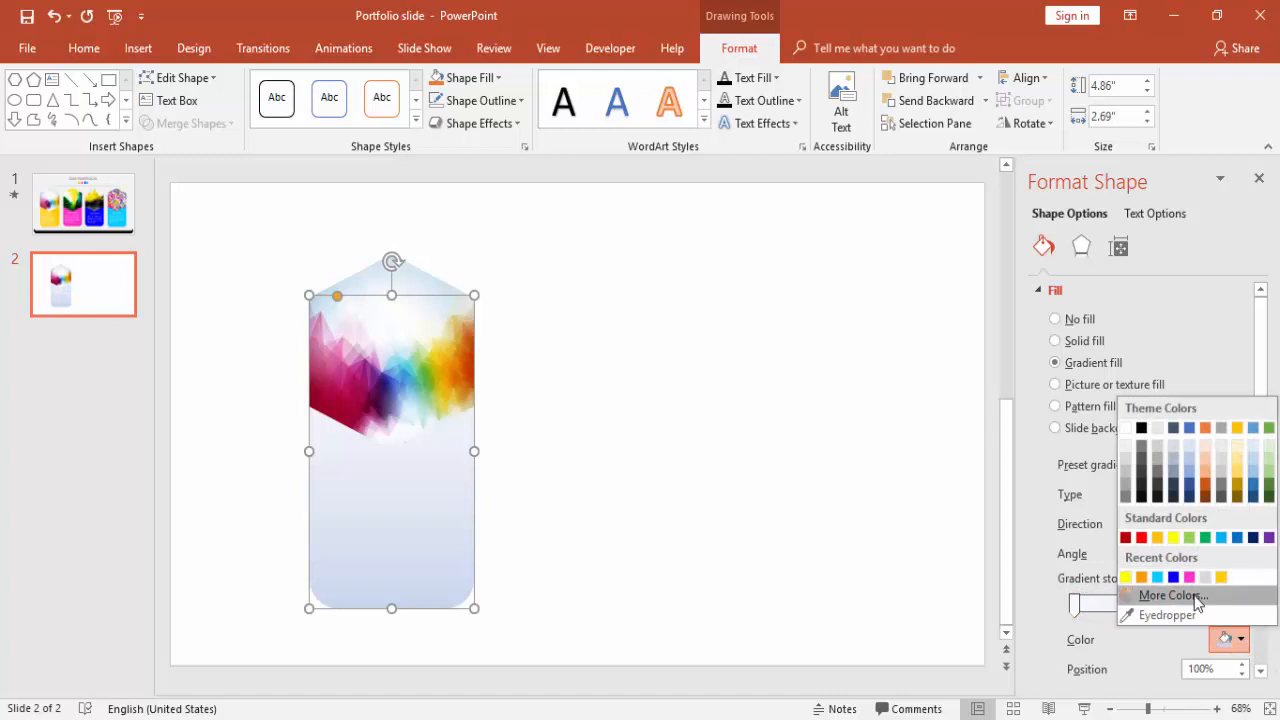
click(1172, 595)
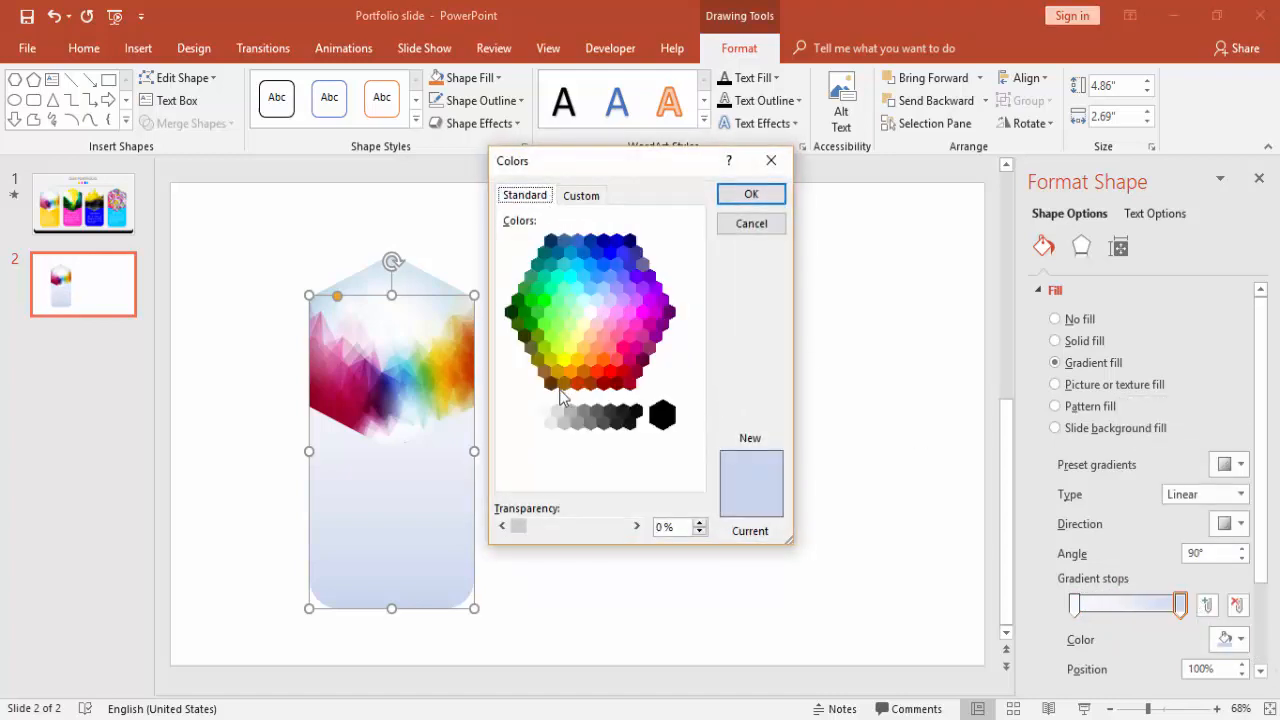
click(751, 193)
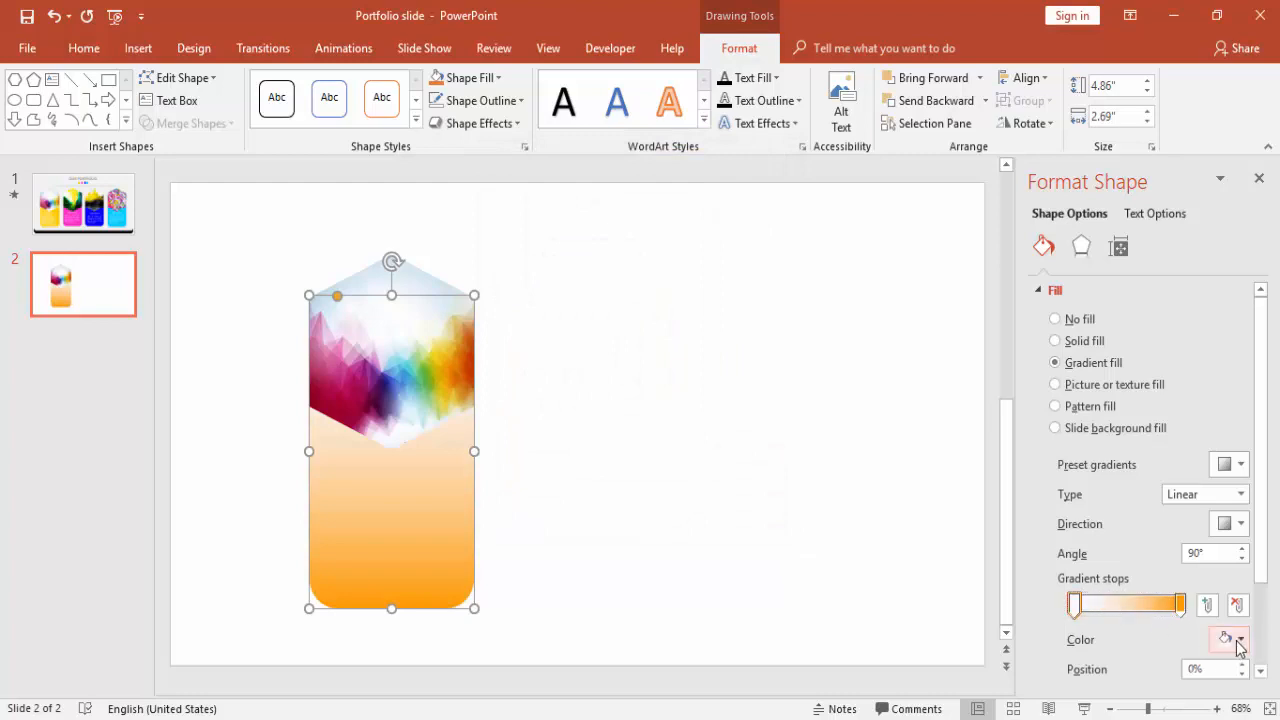
click(1240, 640)
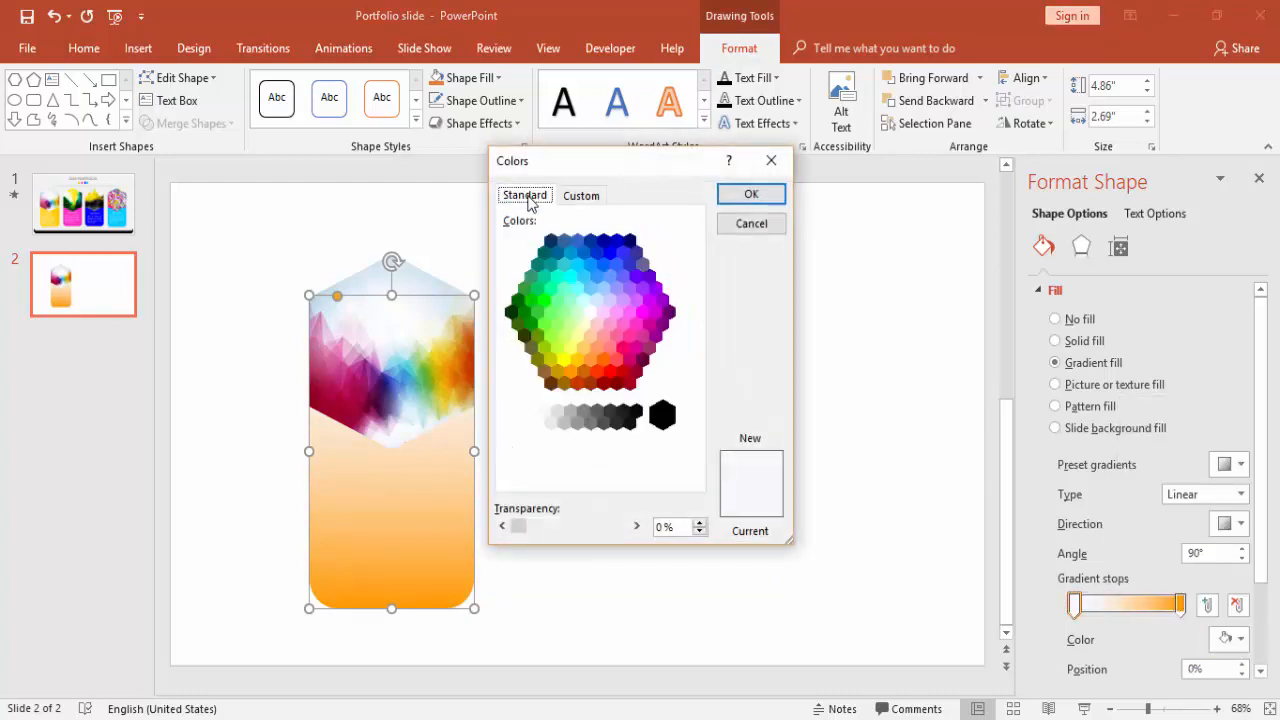
click(564, 358)
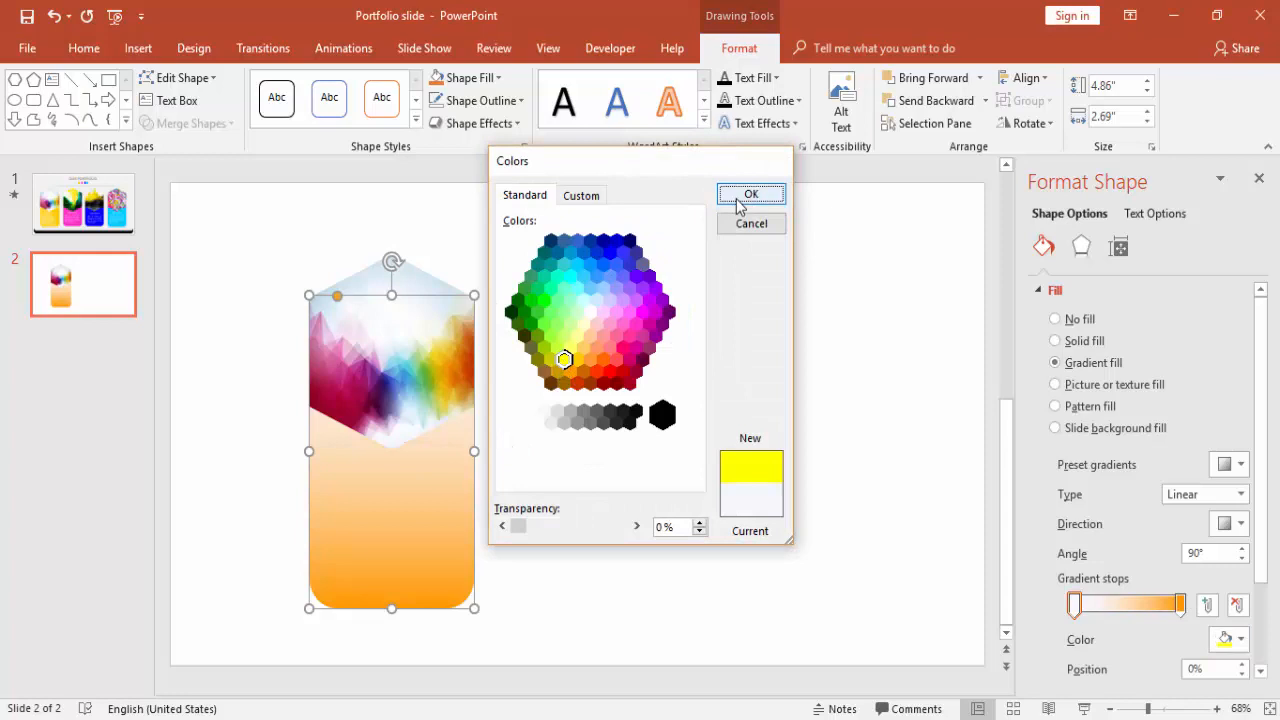
click(751, 193)
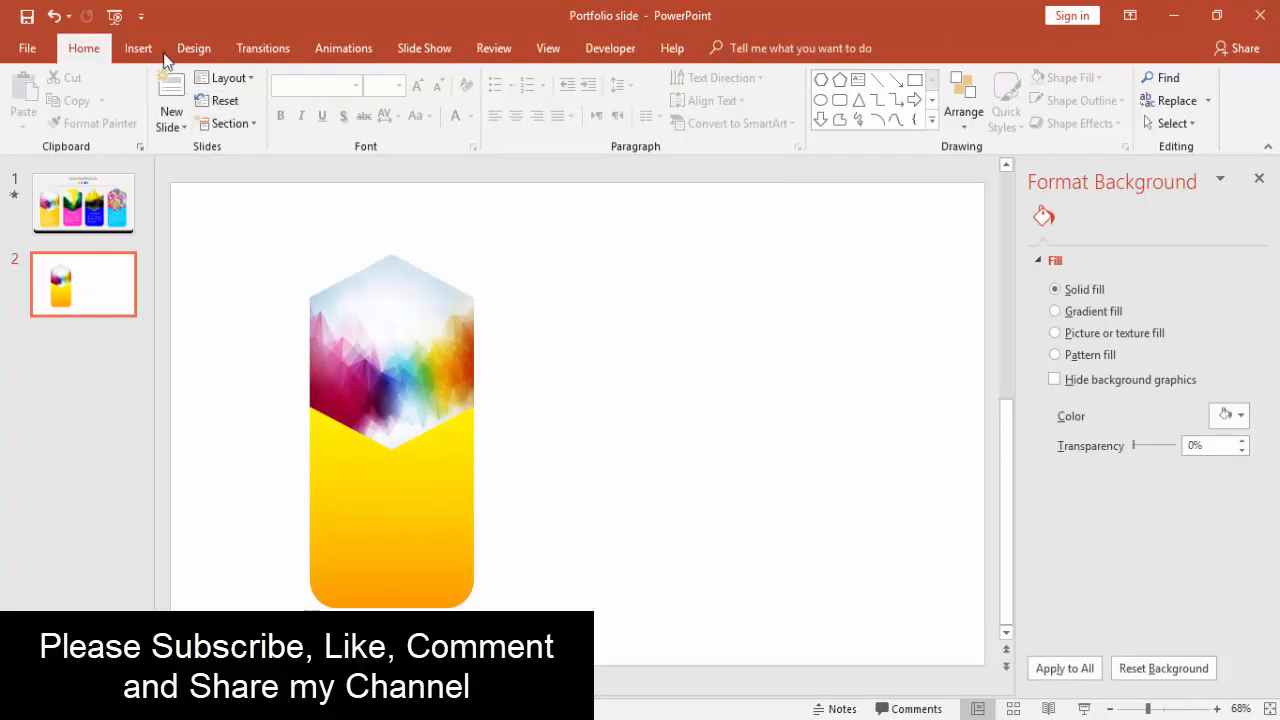
Step: Add a white 'Portfolio 1' text box, resize it, and increase its font to 24
click(138, 47)
text(Portfol)
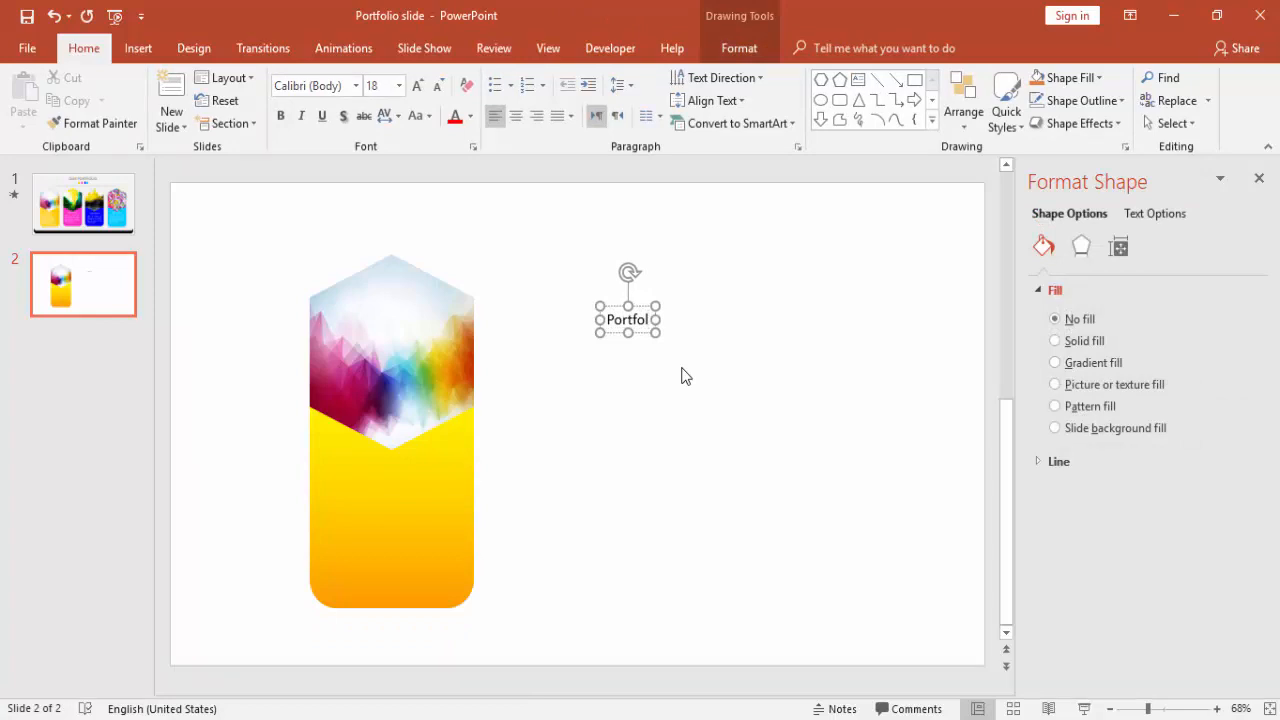
text(1)
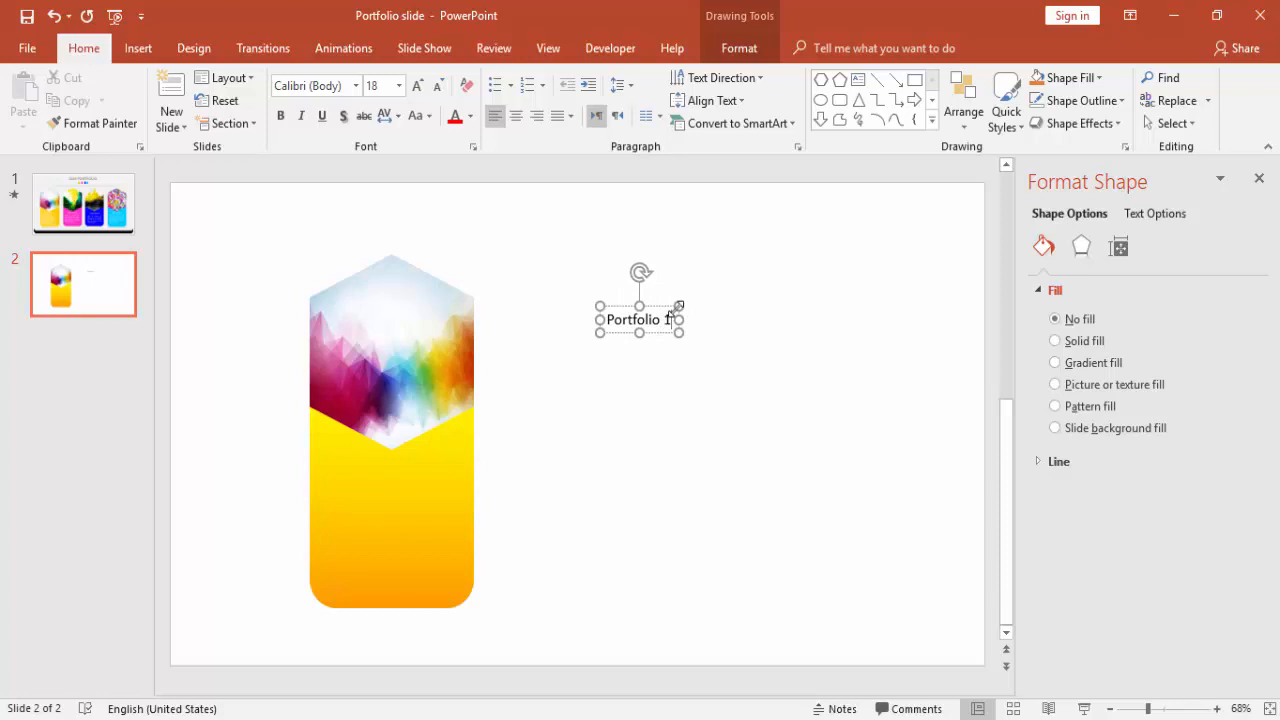
drag(640, 319, 398, 461)
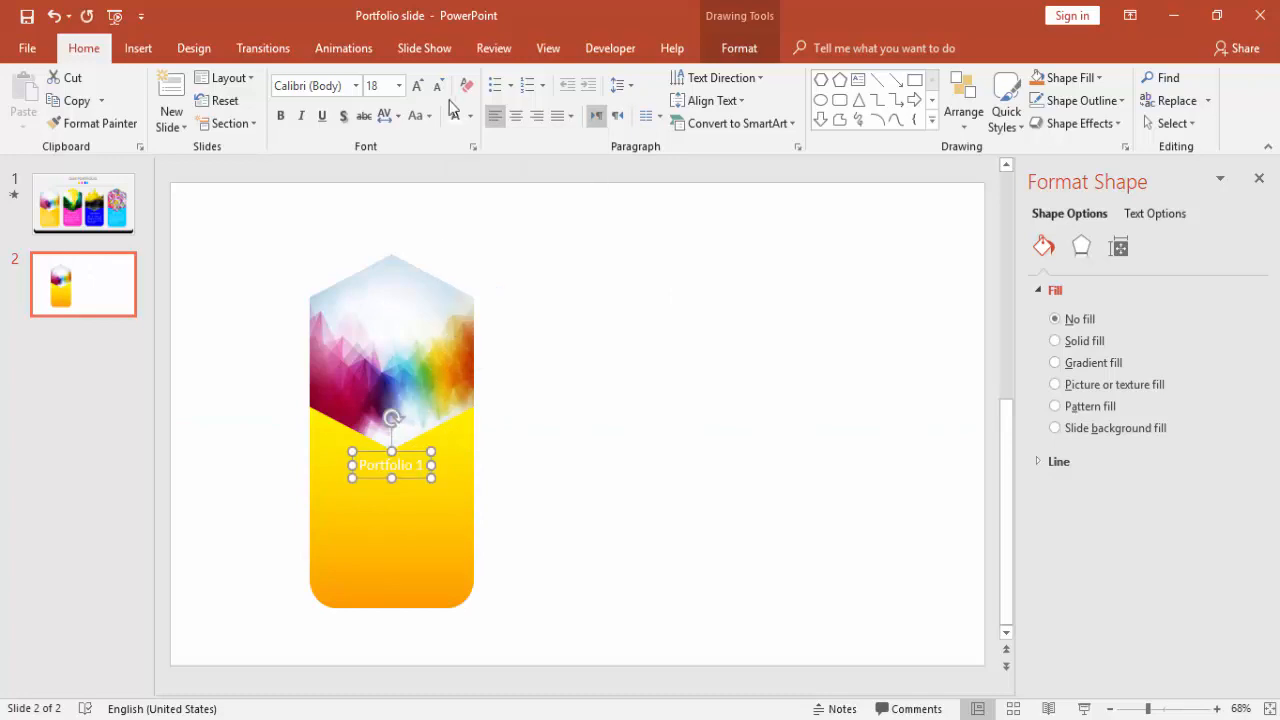
click(397, 85)
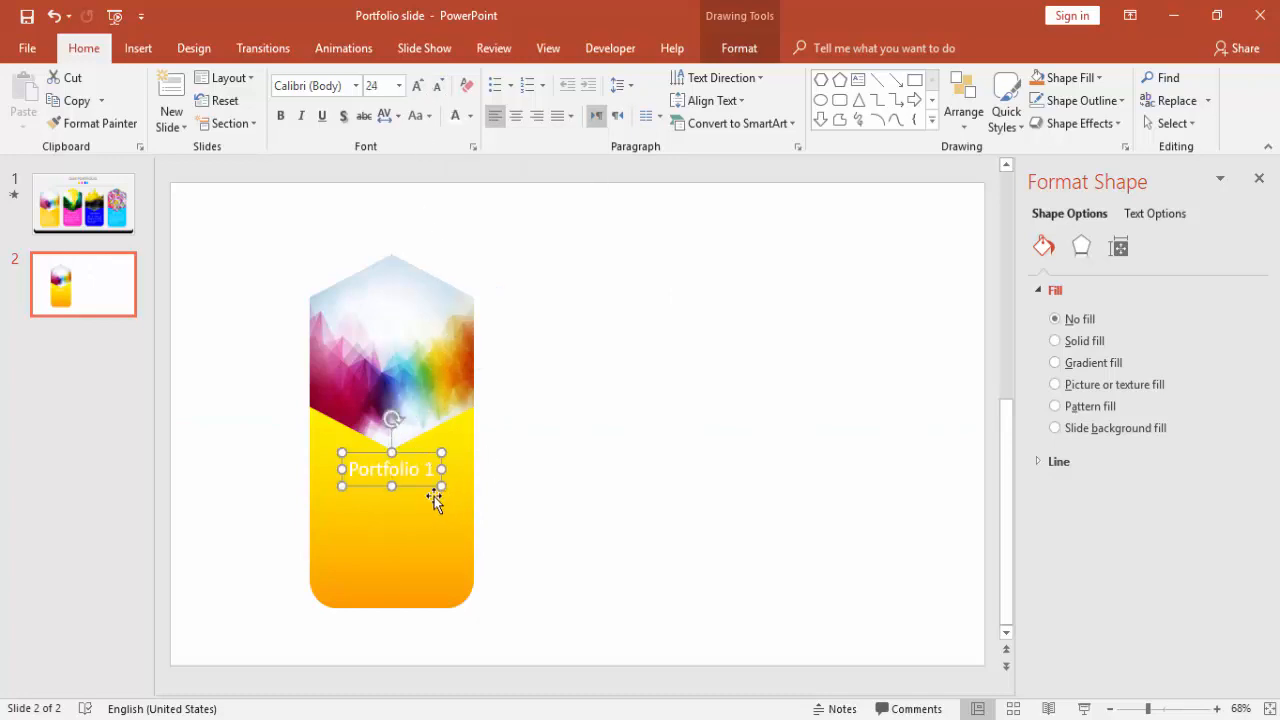
mouse_move(365, 523)
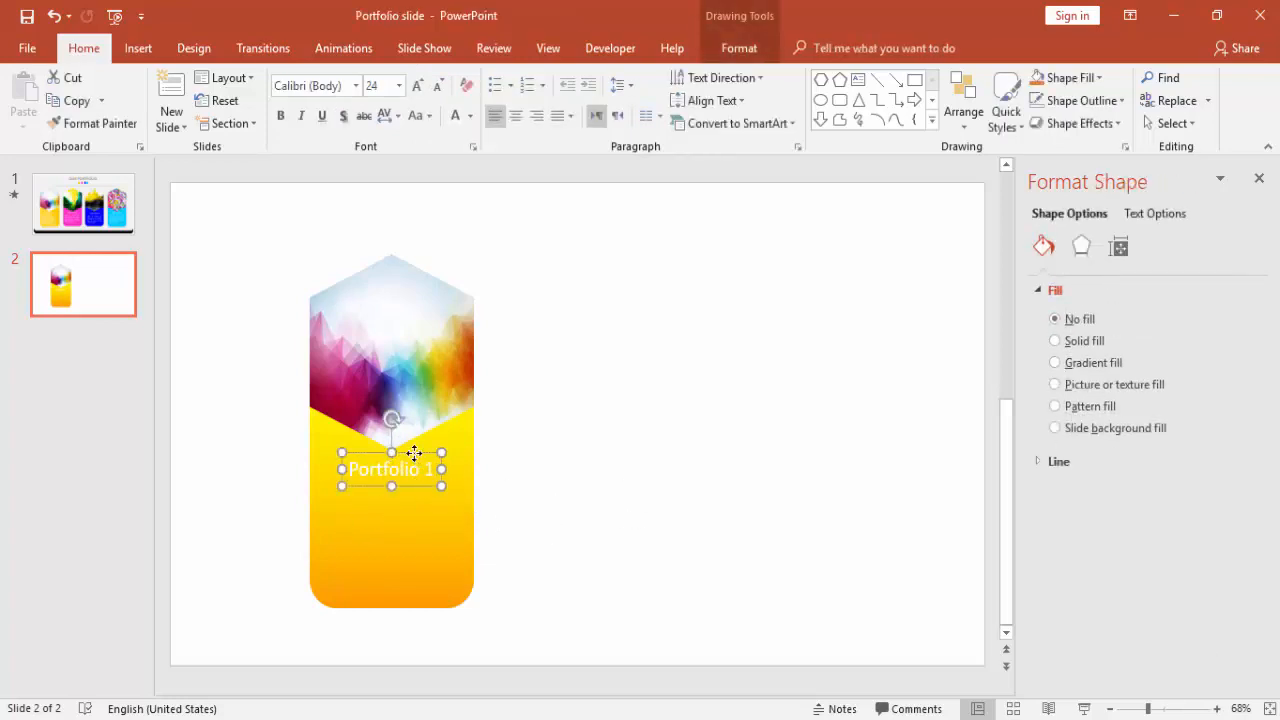
text(d)
text(Type your)
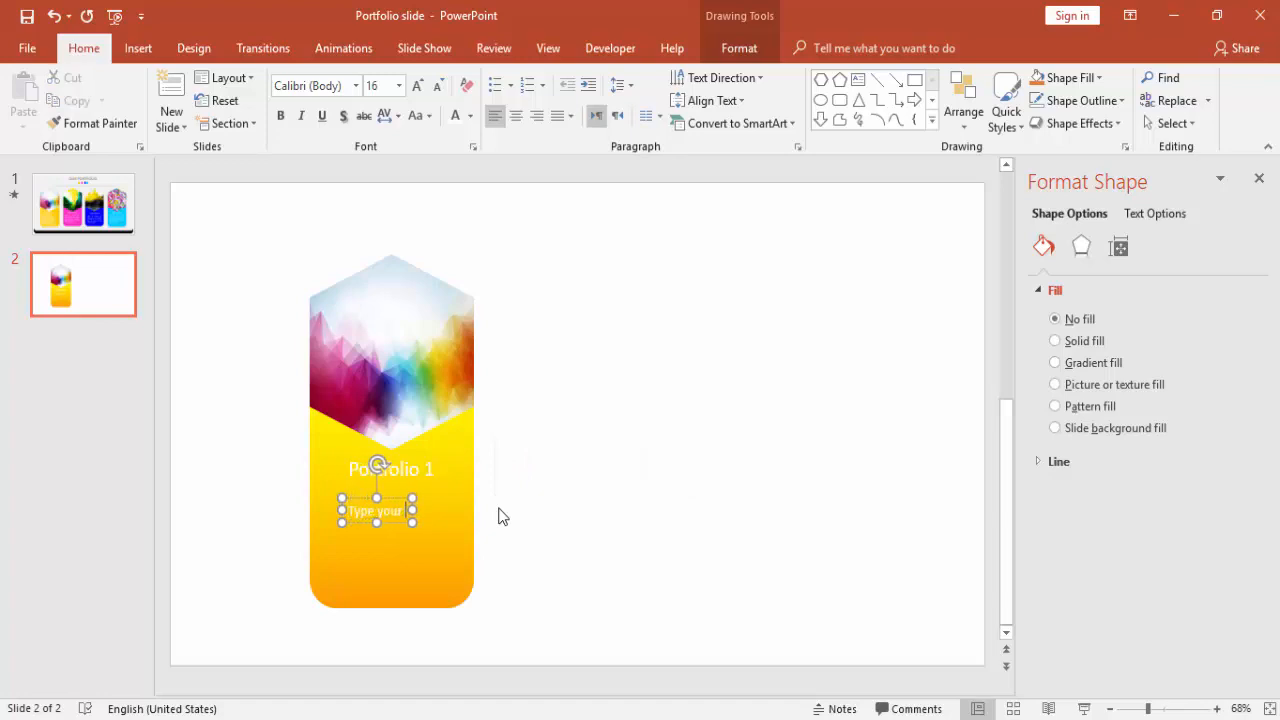
Step: Type 'Type your Description here' below the label and group the yellow card with its texts
text(description here)
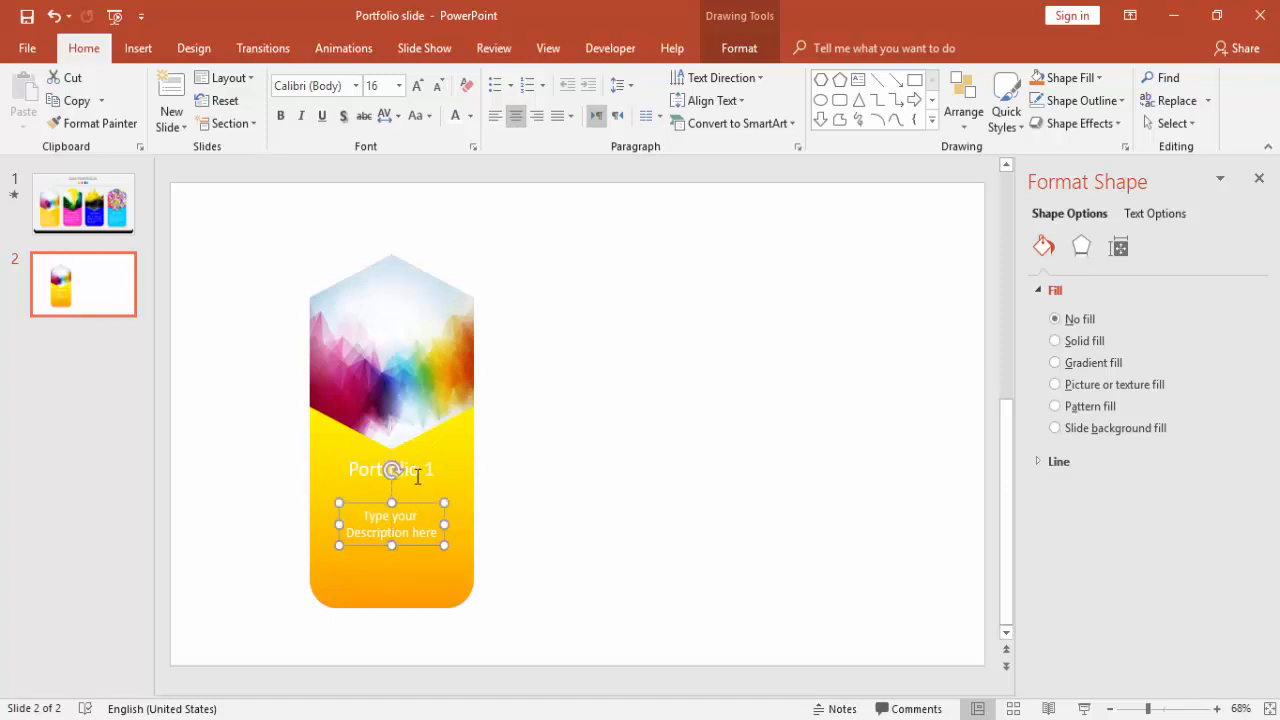
right_click(391, 470)
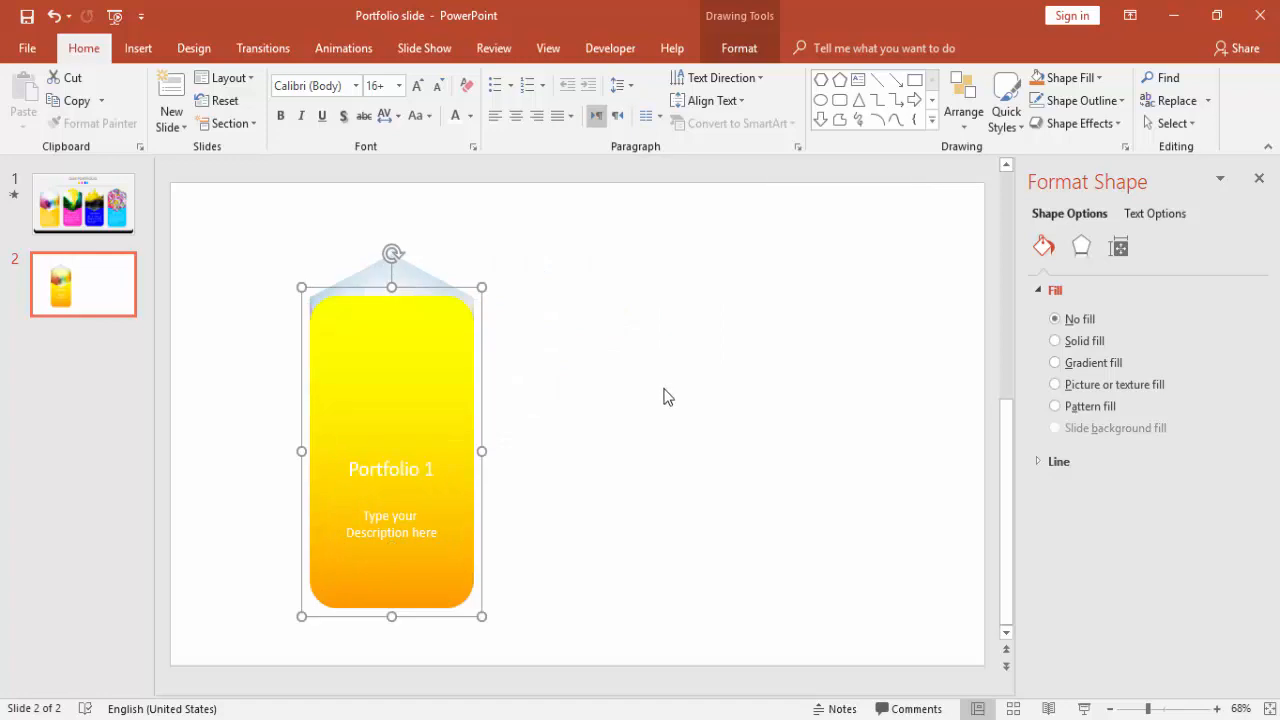
click(739, 48)
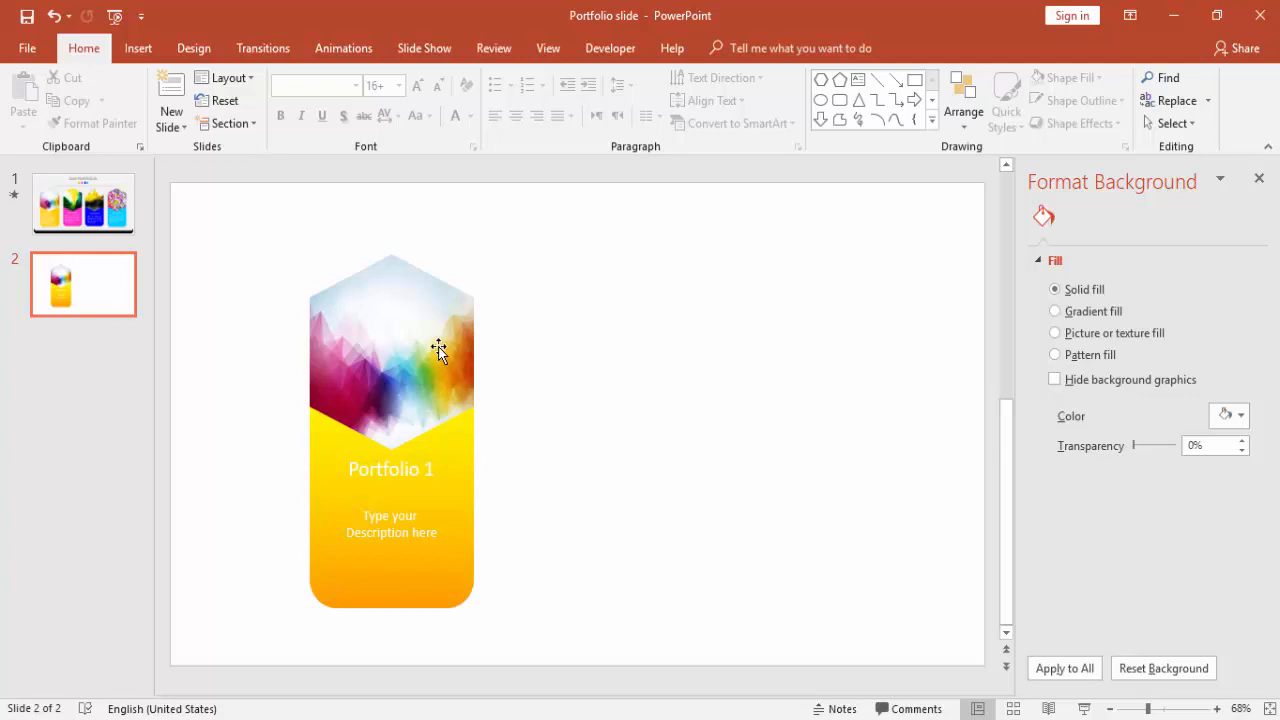
Step: Apply Float In with a chosen direction to the hexagon picture, then Float In to the card group
click(390, 350)
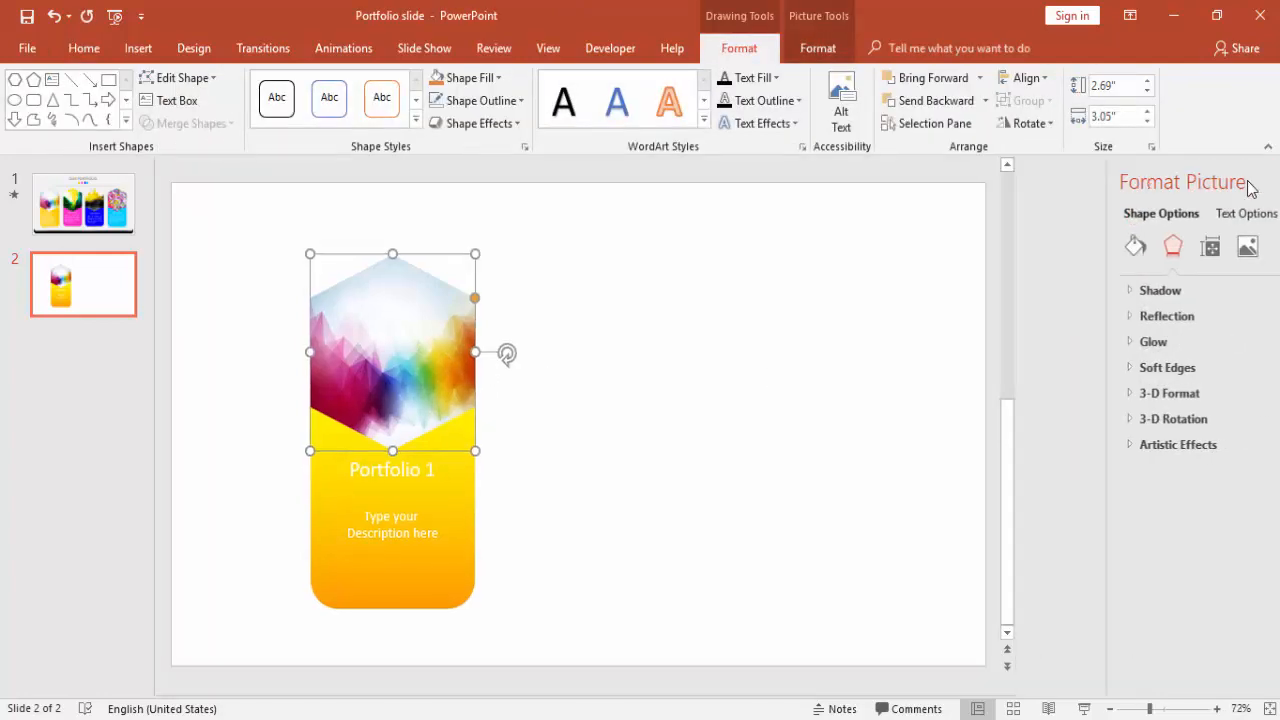
click(343, 48)
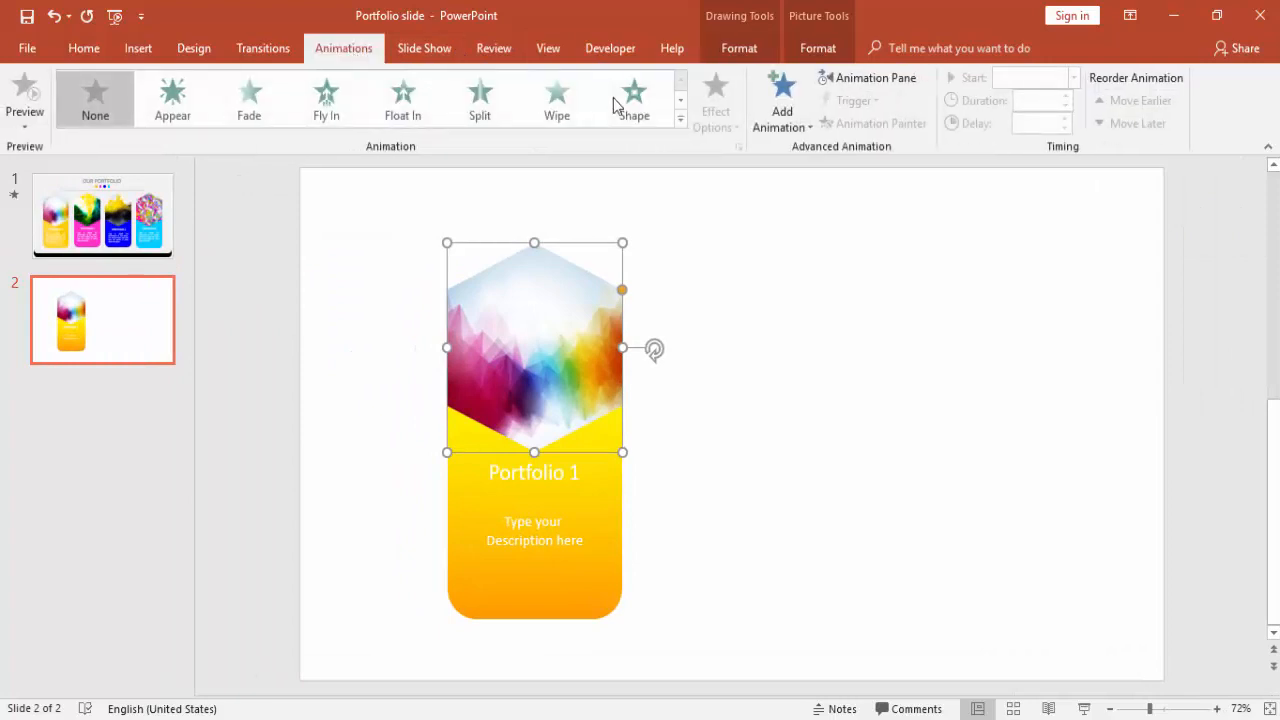
click(875, 78)
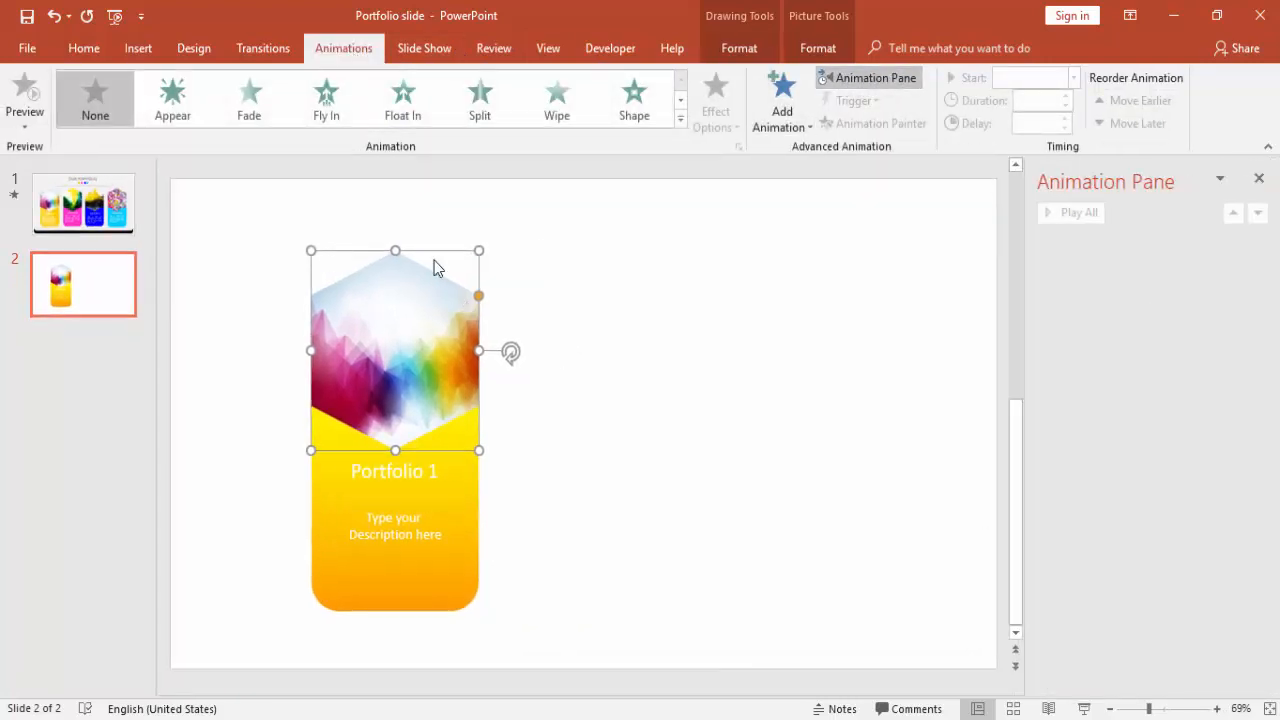
click(402, 98)
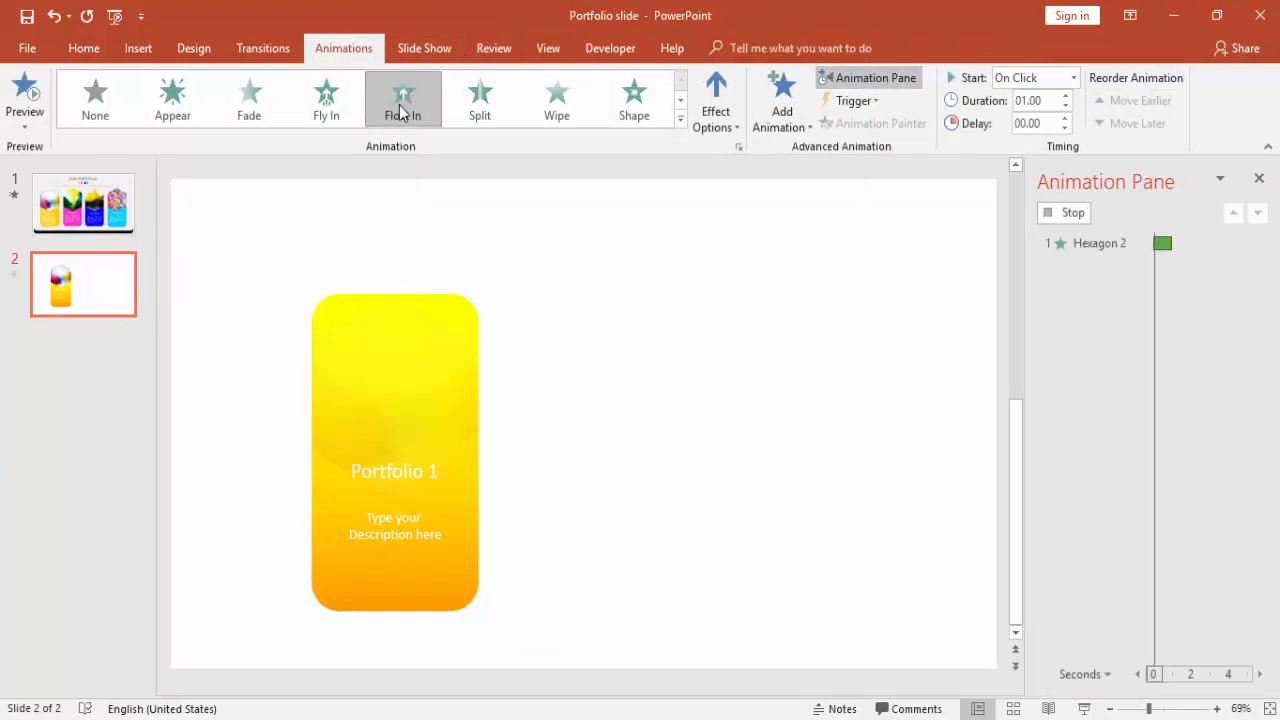
click(716, 98)
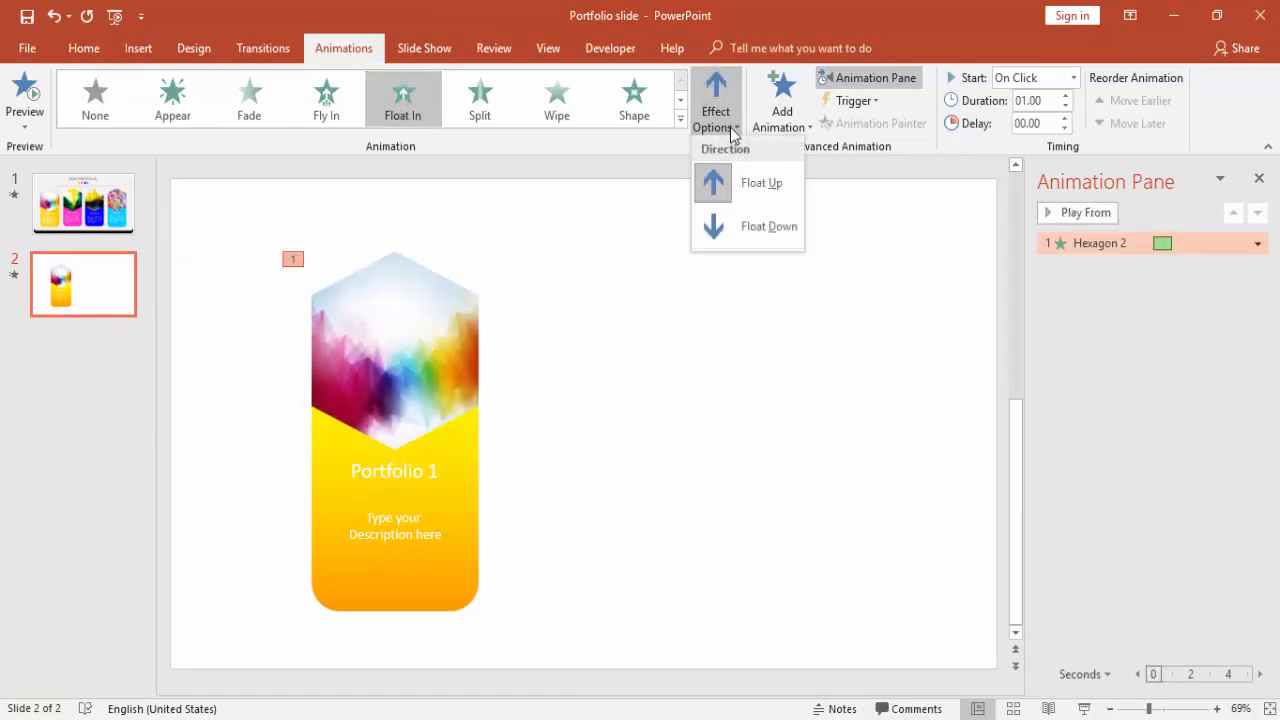
mouse_move(463, 474)
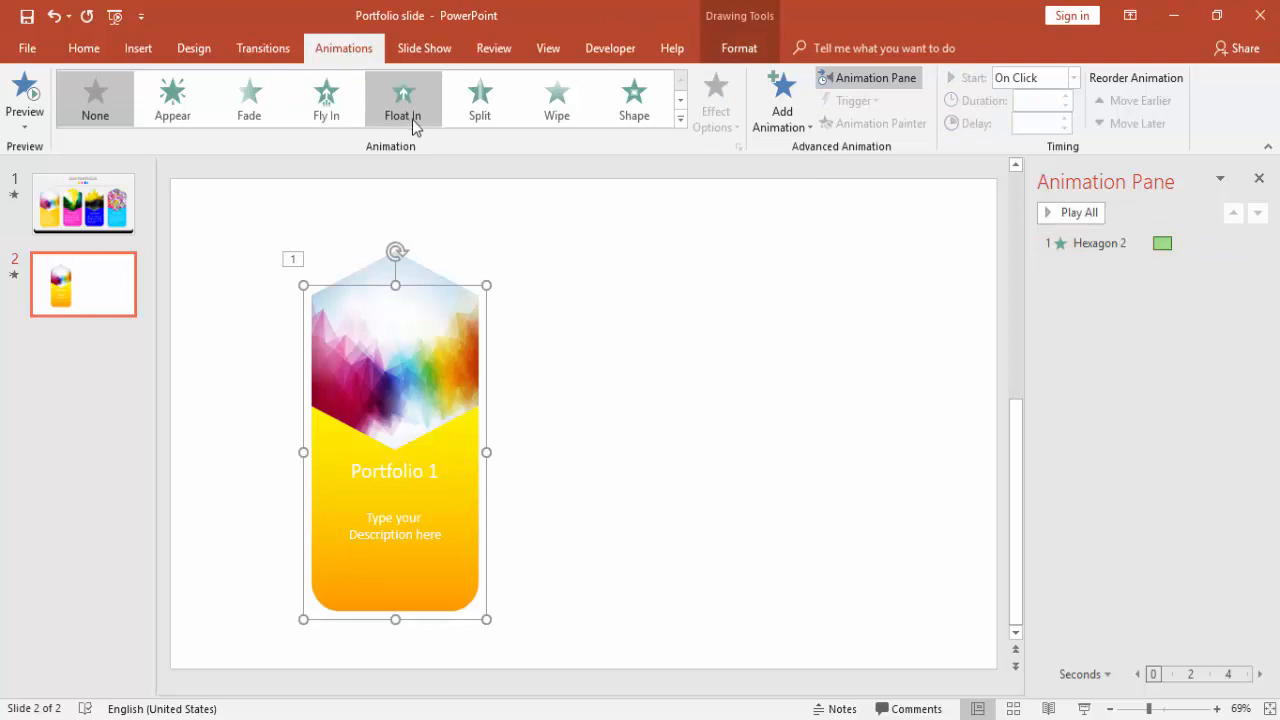
click(403, 98)
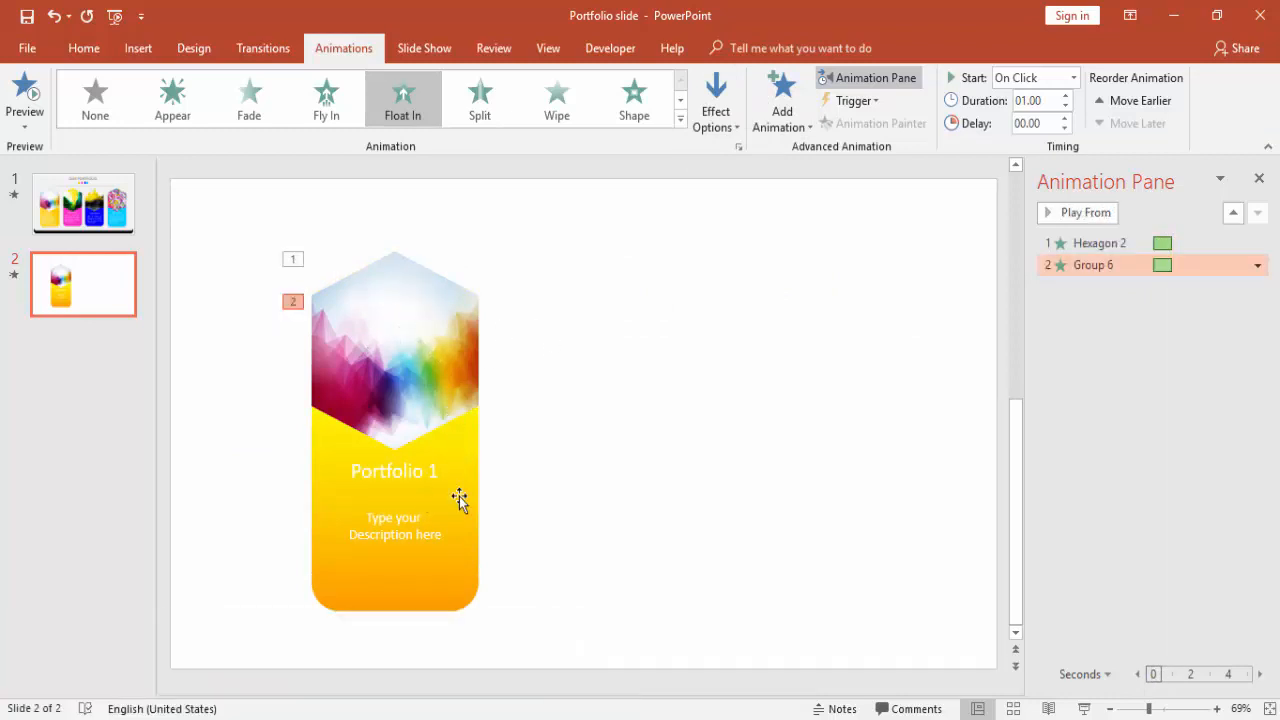
Step: Start Group 6's animation With Previous and set Hexagon 2's duration to 0.5 seconds
click(1084, 212)
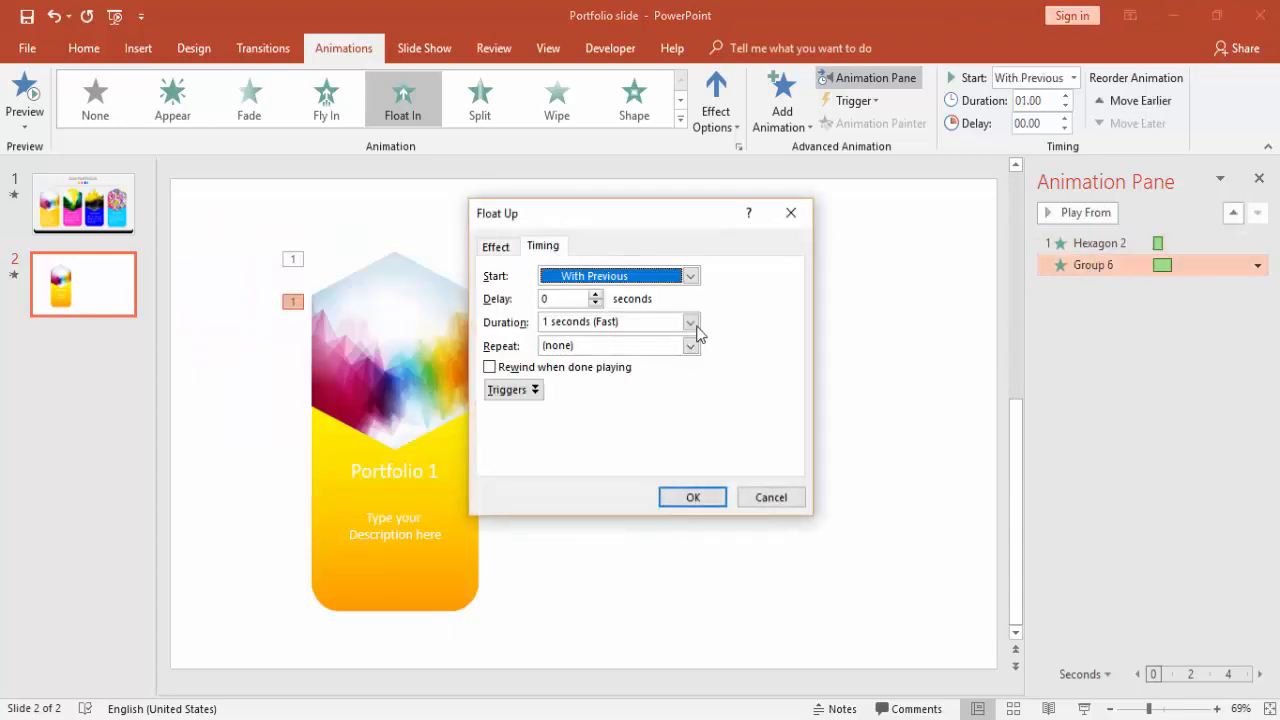
click(692, 497)
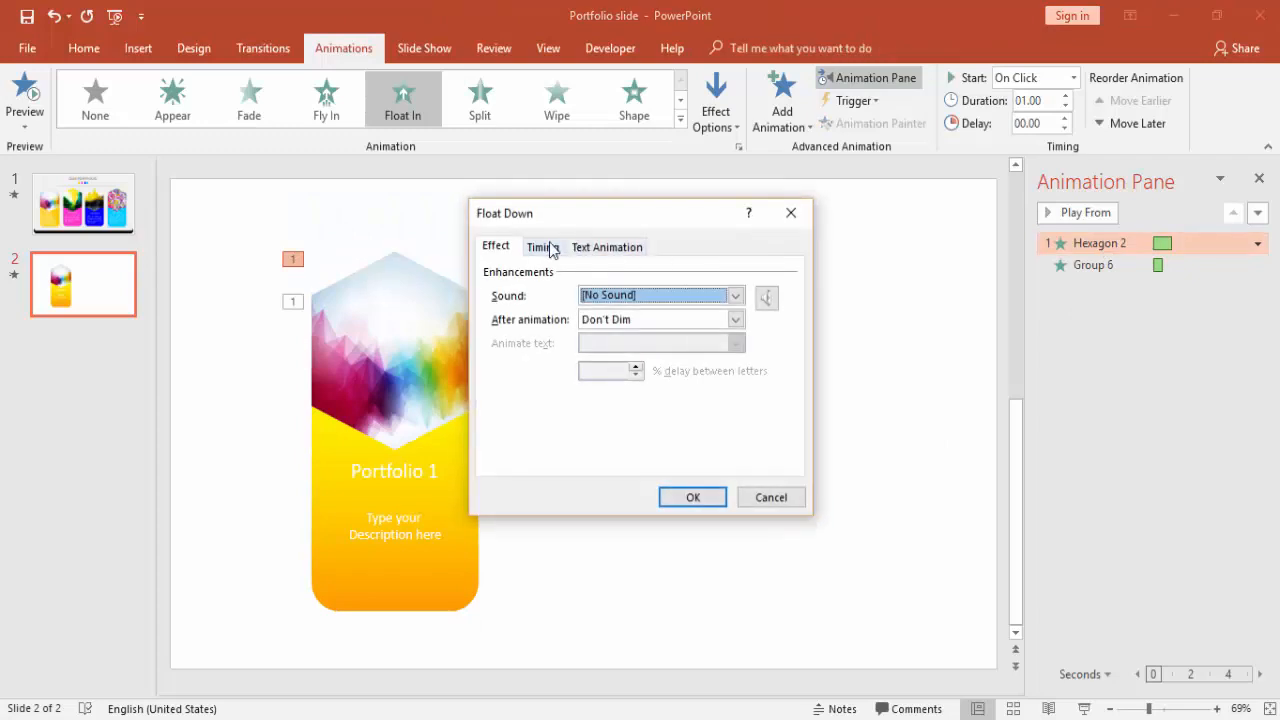
click(542, 247)
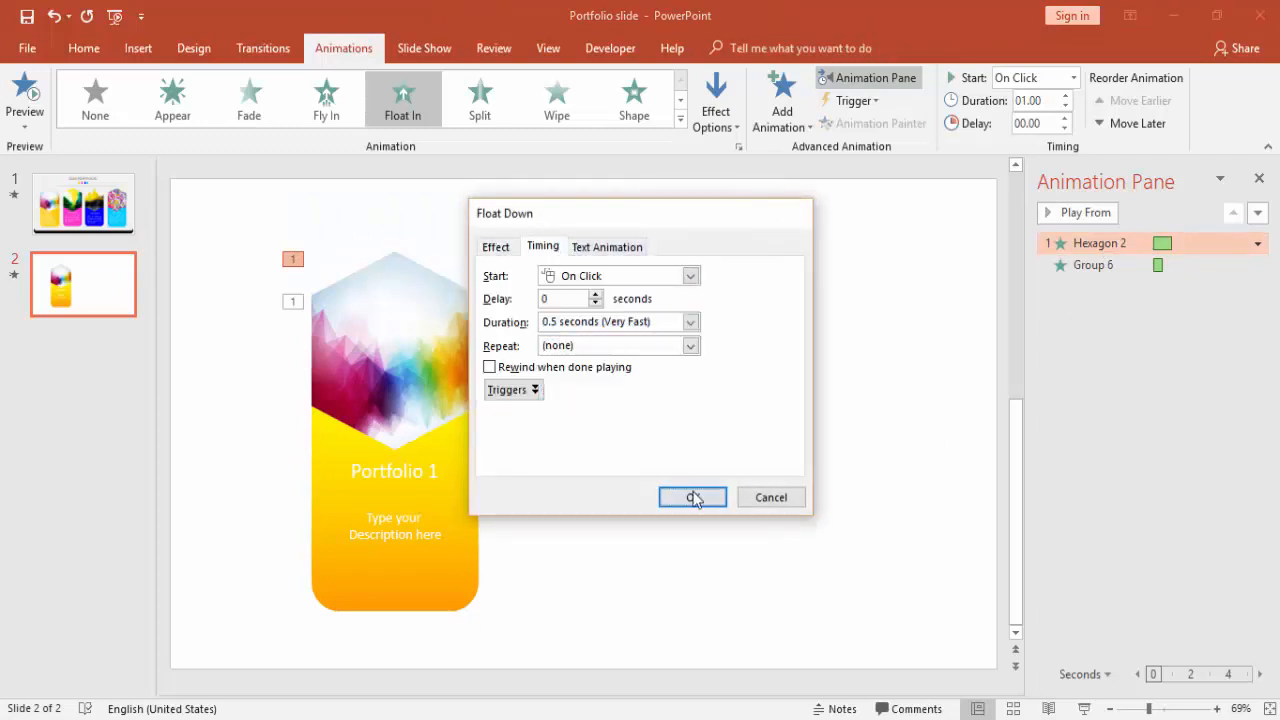
click(692, 497)
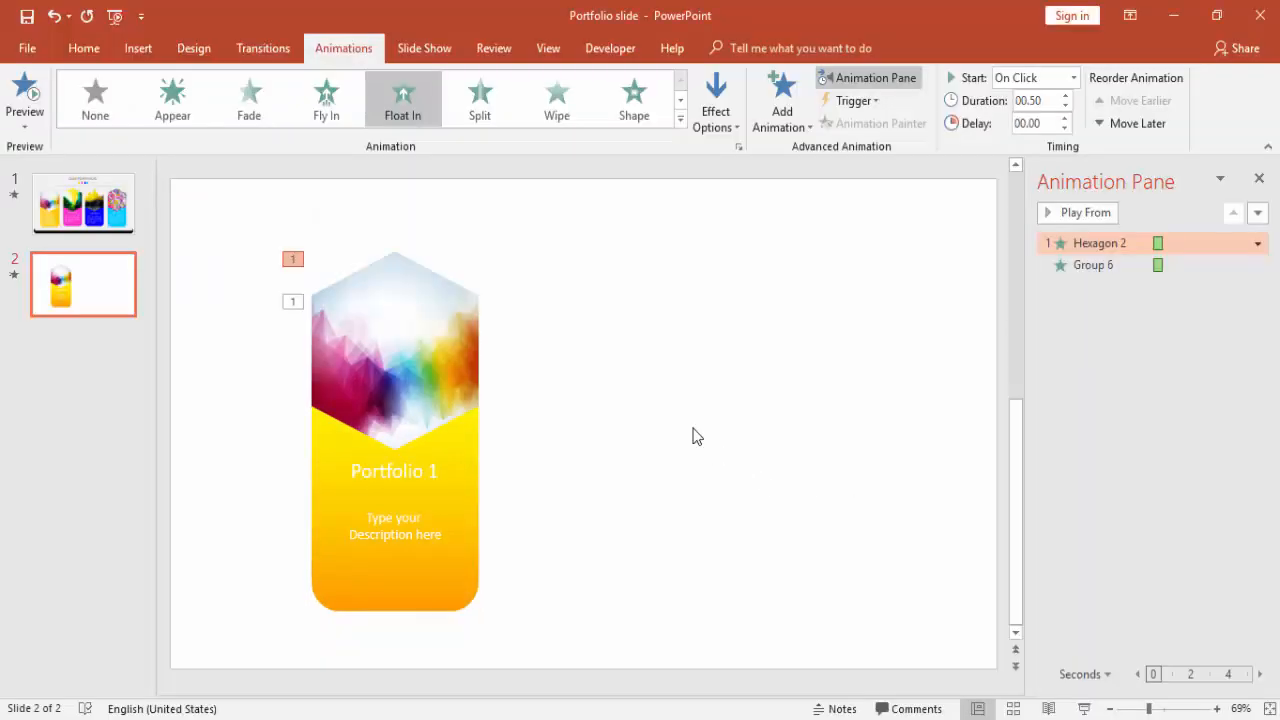
Step: Duplicate the card to the right and refill its hexagon with a new picture file
click(394, 350)
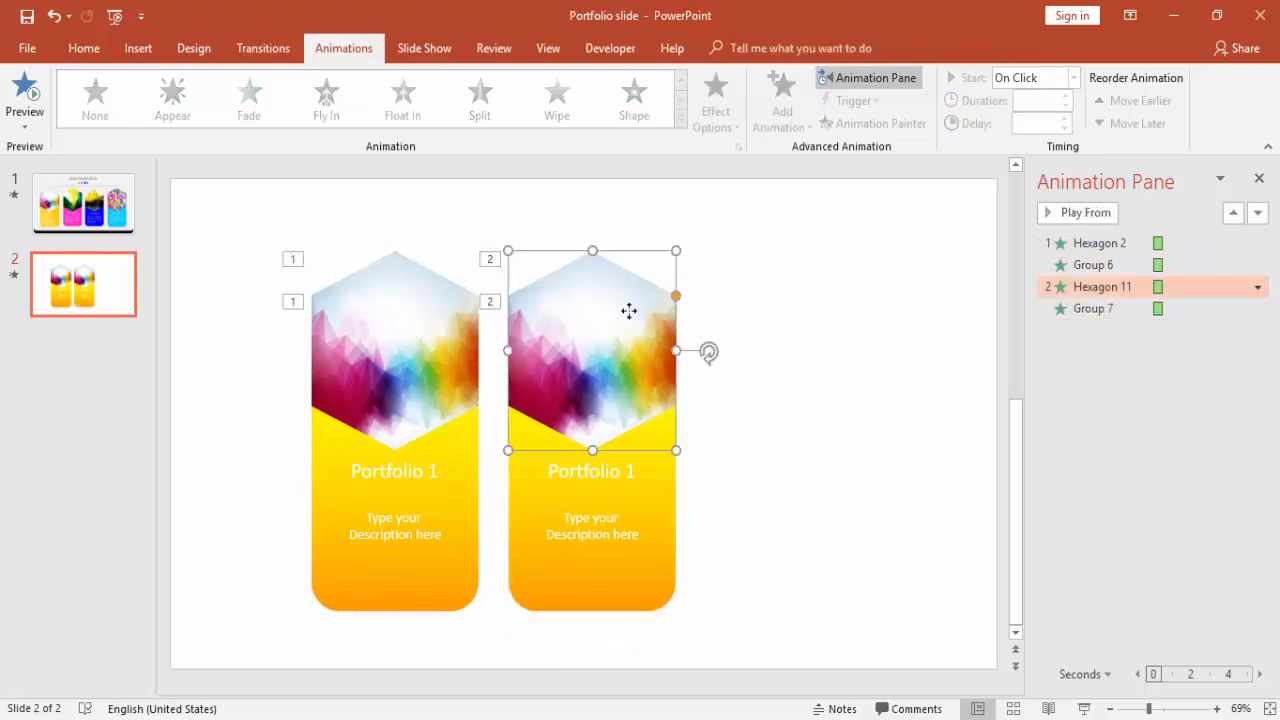
click(402, 98)
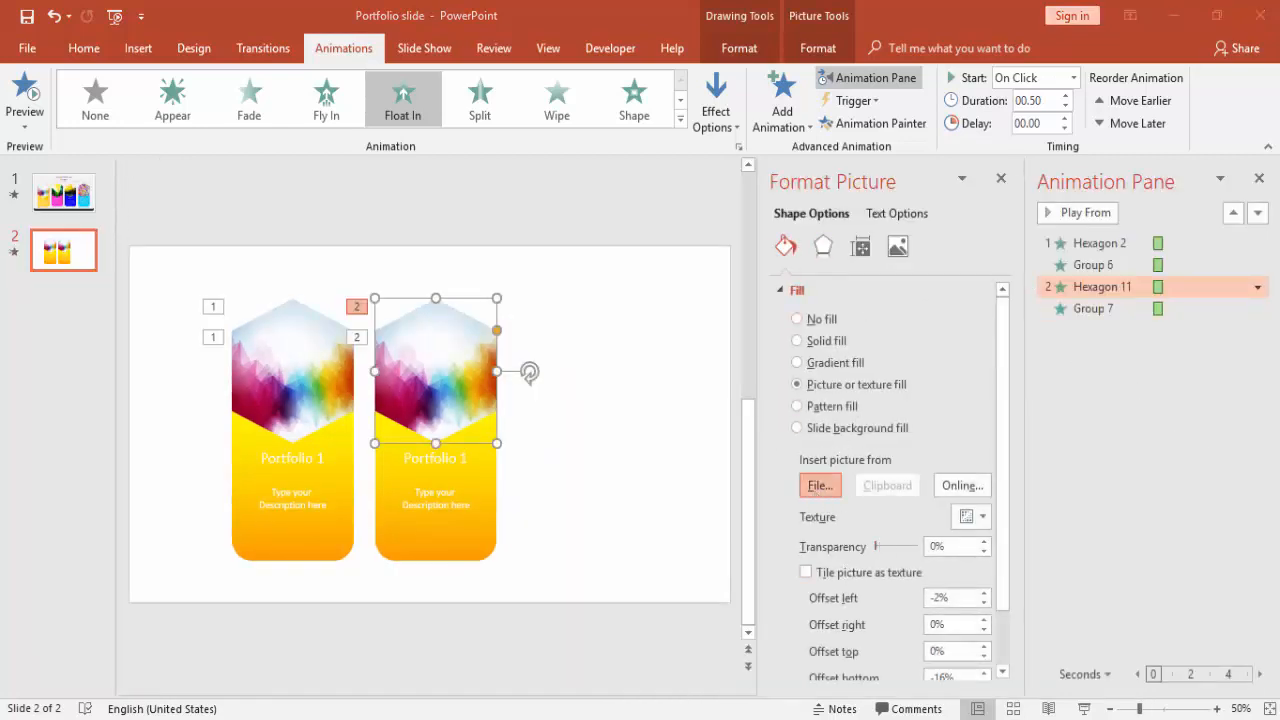
click(819, 485)
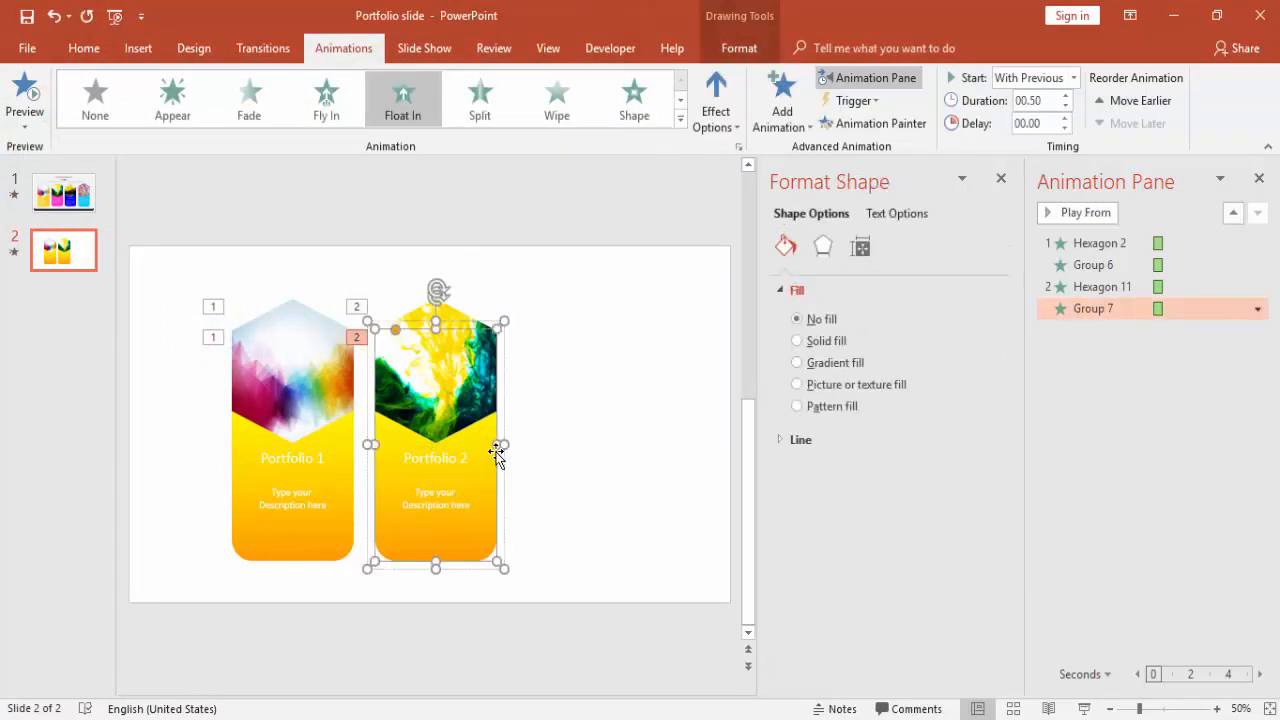
Step: Change both gradient stops of the second card body from yellow-orange to pink
click(797, 362)
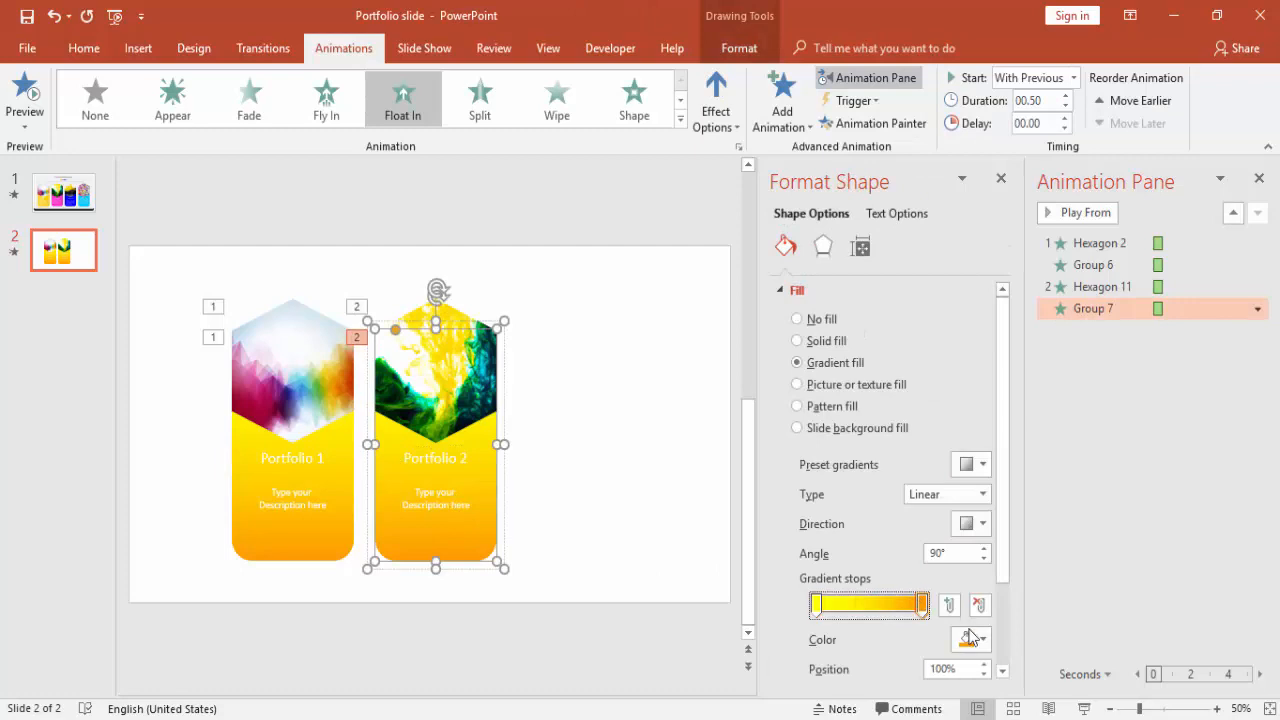
click(983, 639)
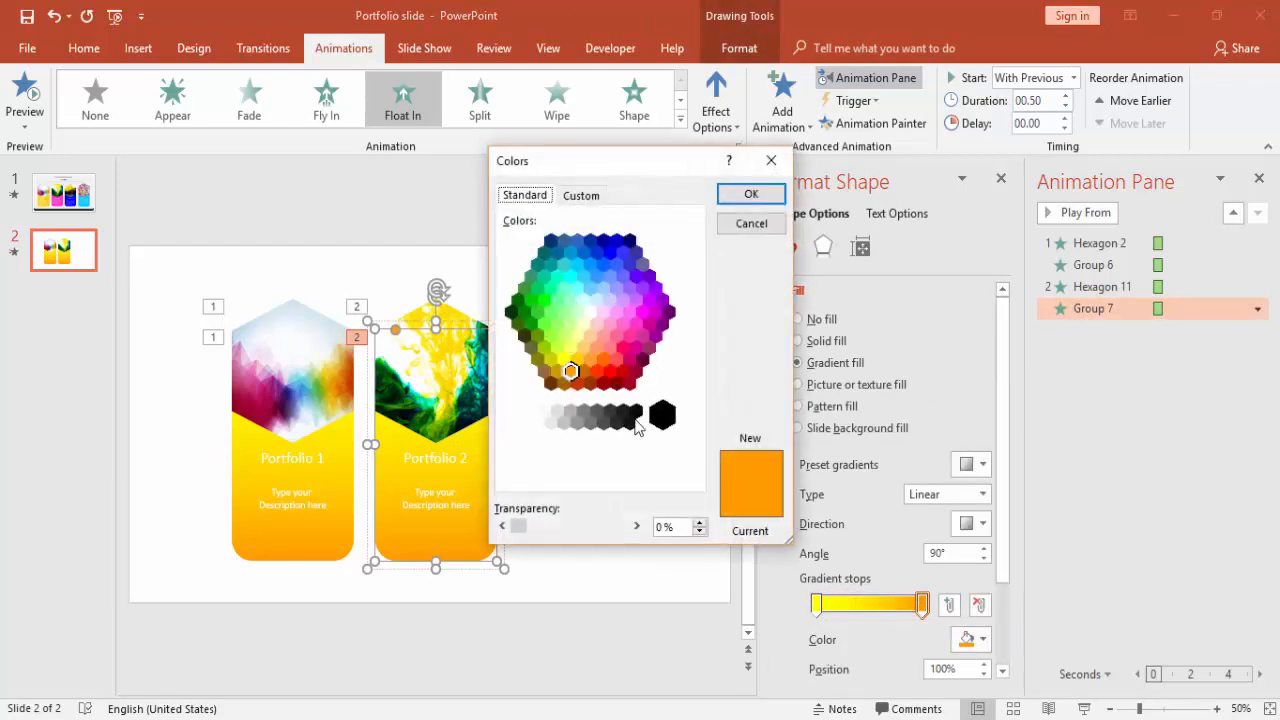
click(629, 336)
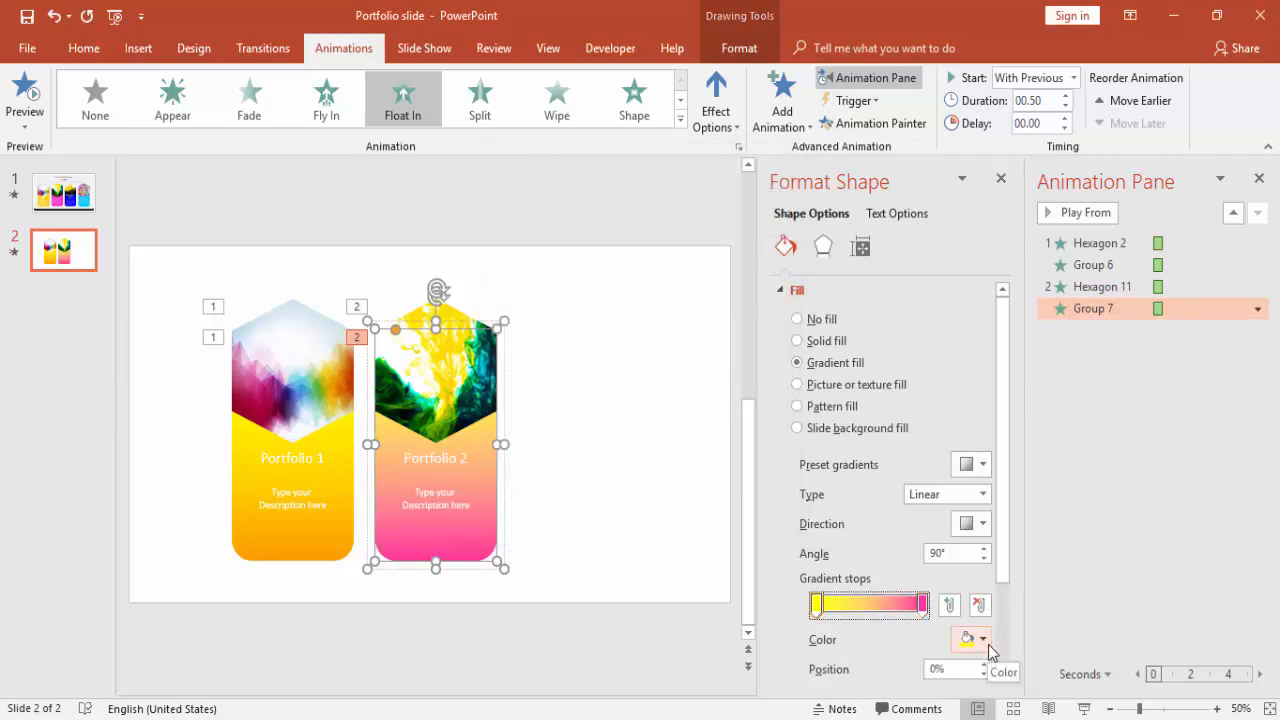
click(983, 639)
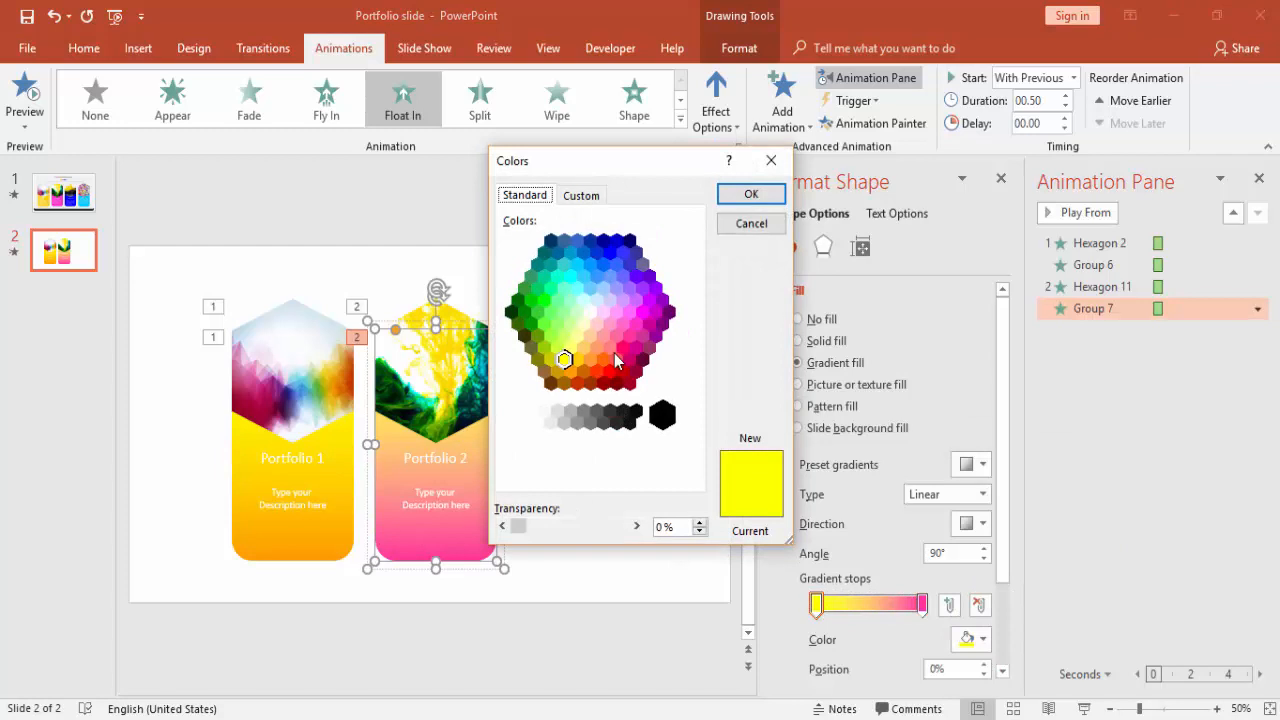
click(648, 300)
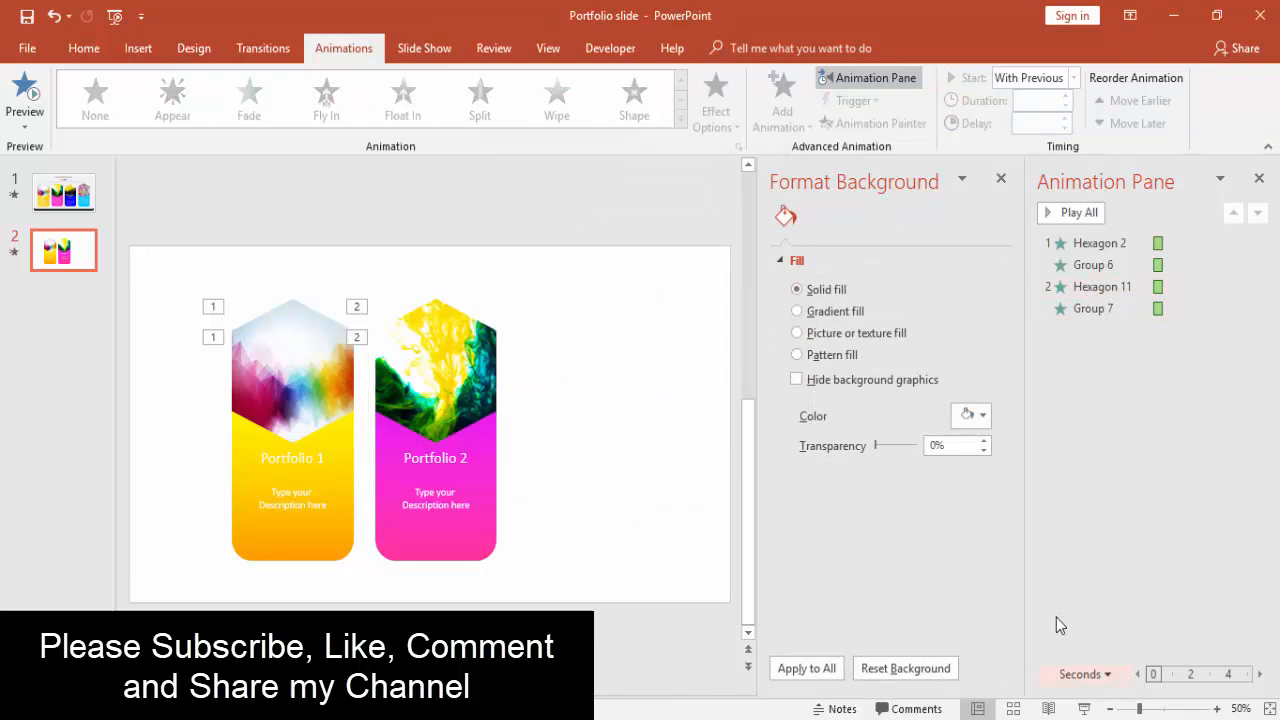
Step: Copy the pink card as a third card, then view the four-card portfolio slide
click(1072, 77)
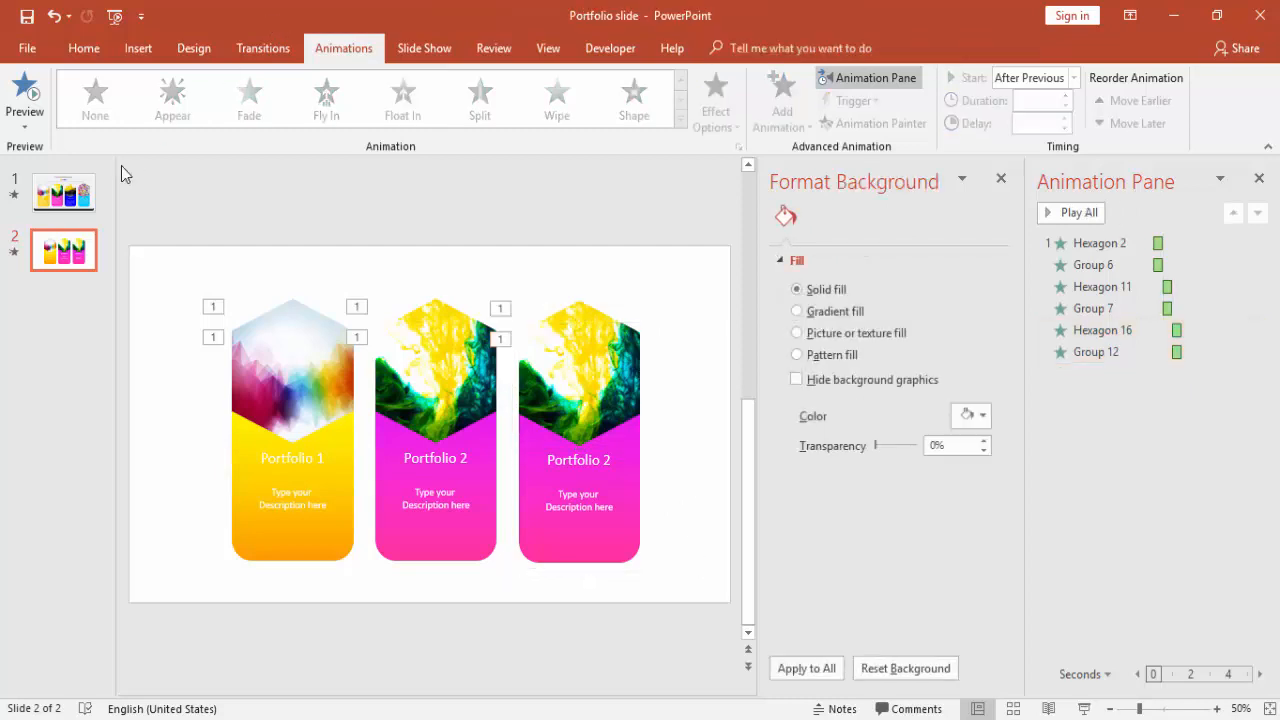
click(63, 192)
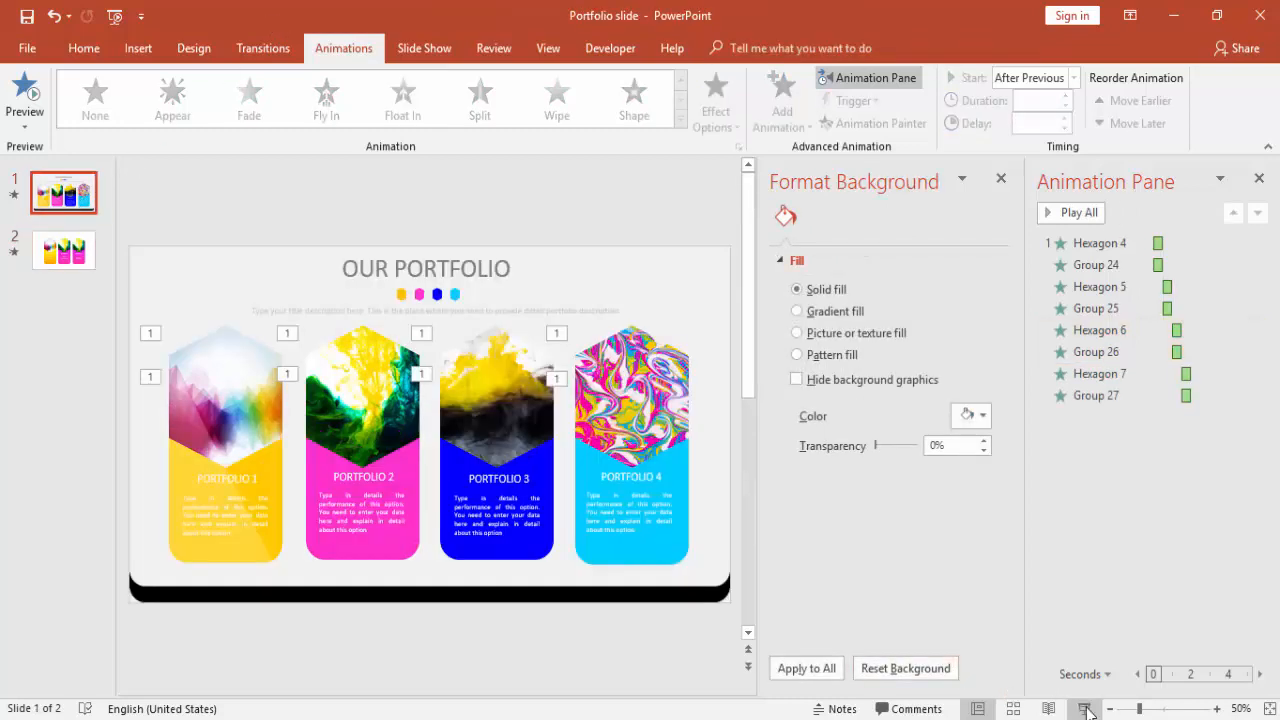